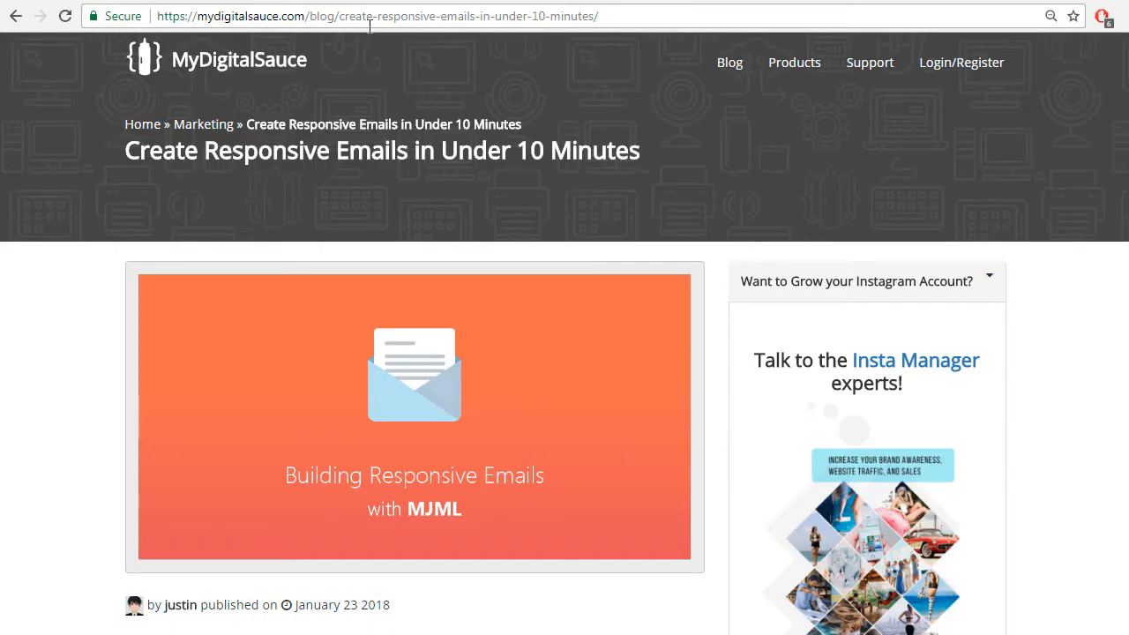
mouse_move(39, 265)
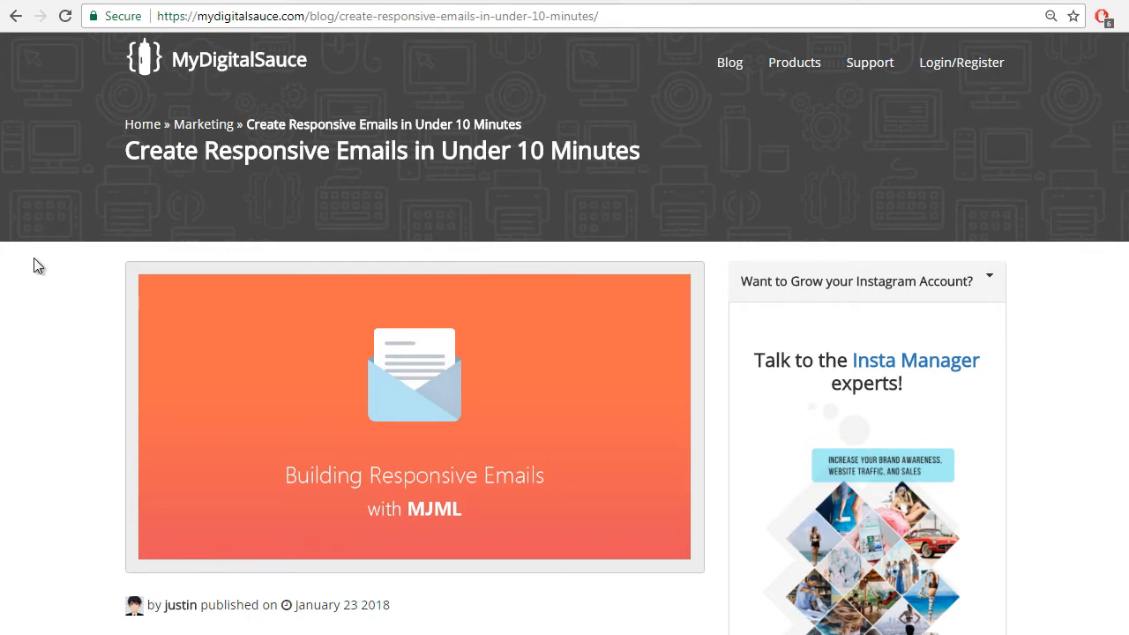
Scroll through the tutorial article toward the MJML download instructions
scroll(down, 3)
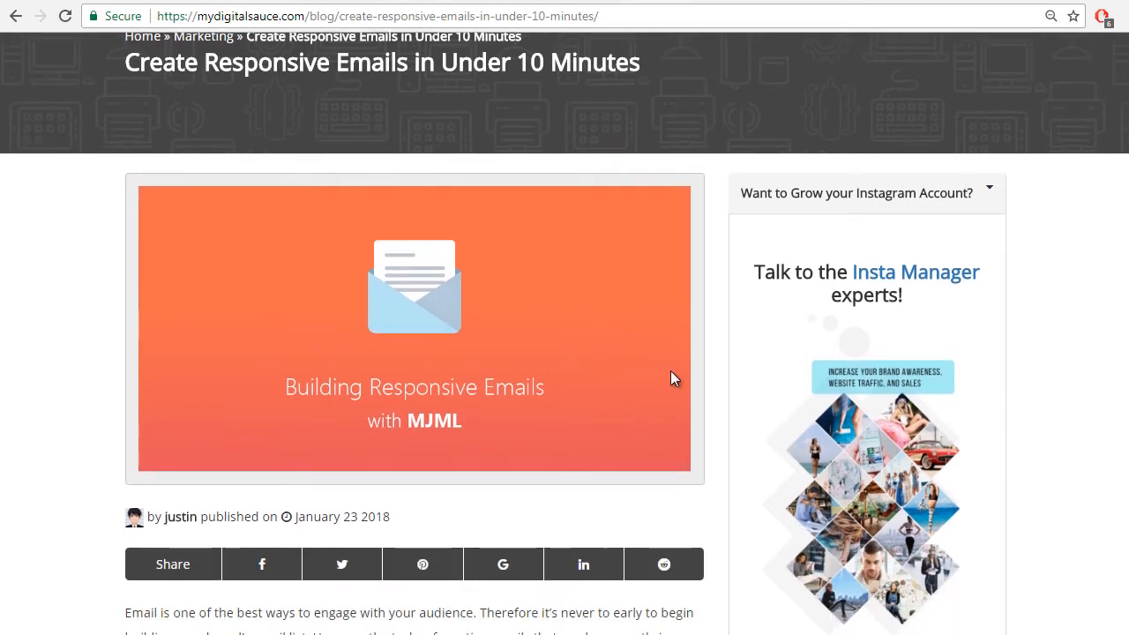
scroll(down, 3)
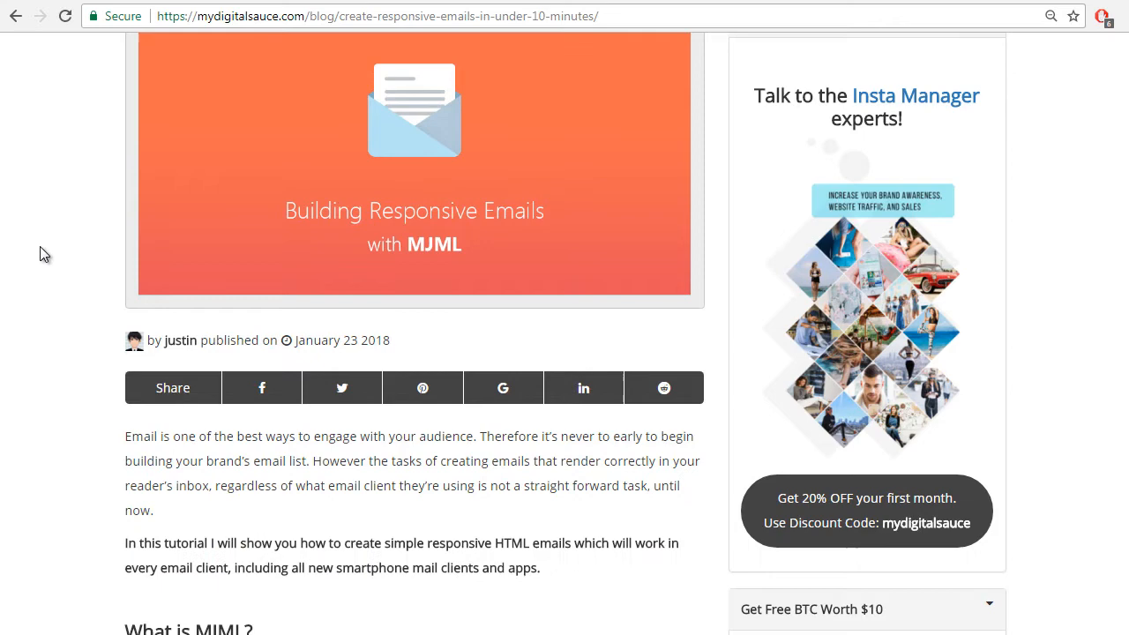
scroll(down, 3)
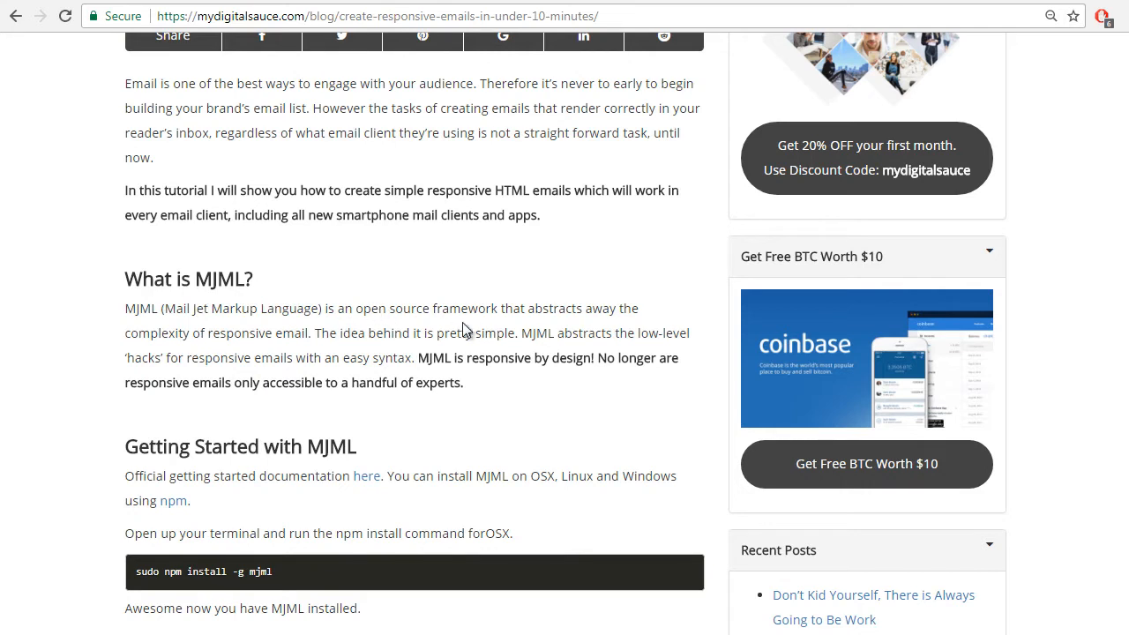
mouse_move(251, 309)
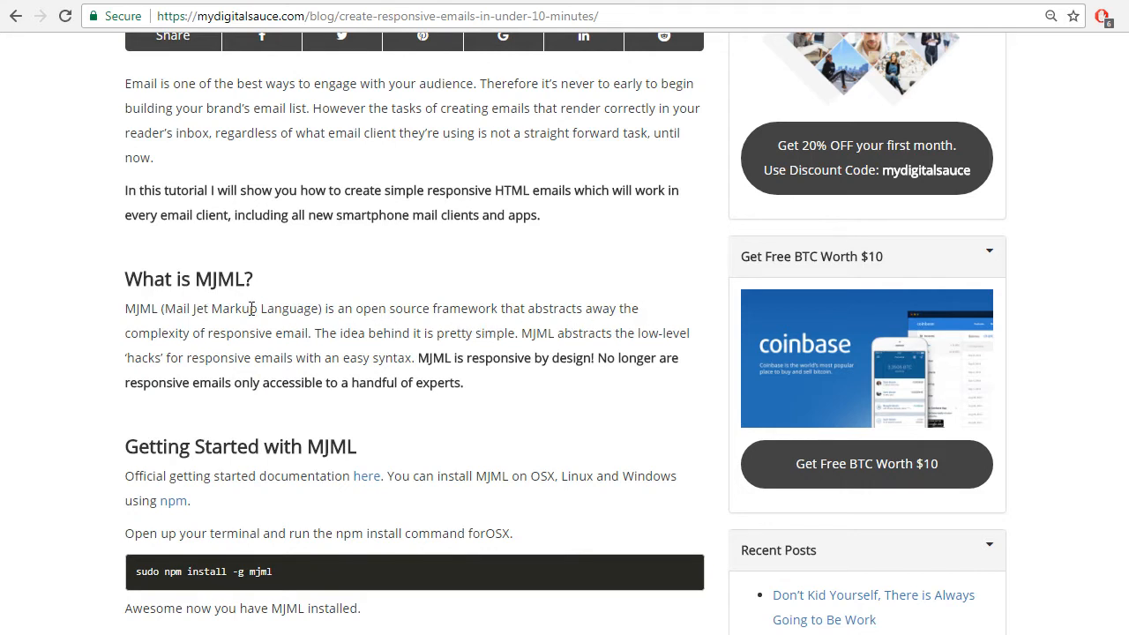
mouse_move(233, 346)
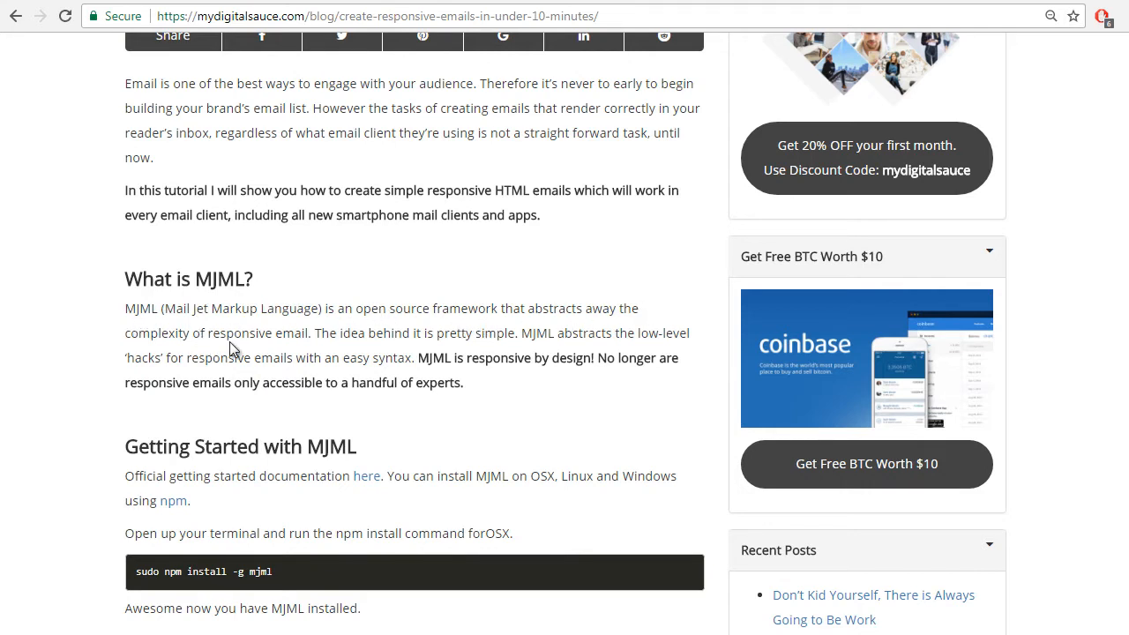
scroll(down, 3)
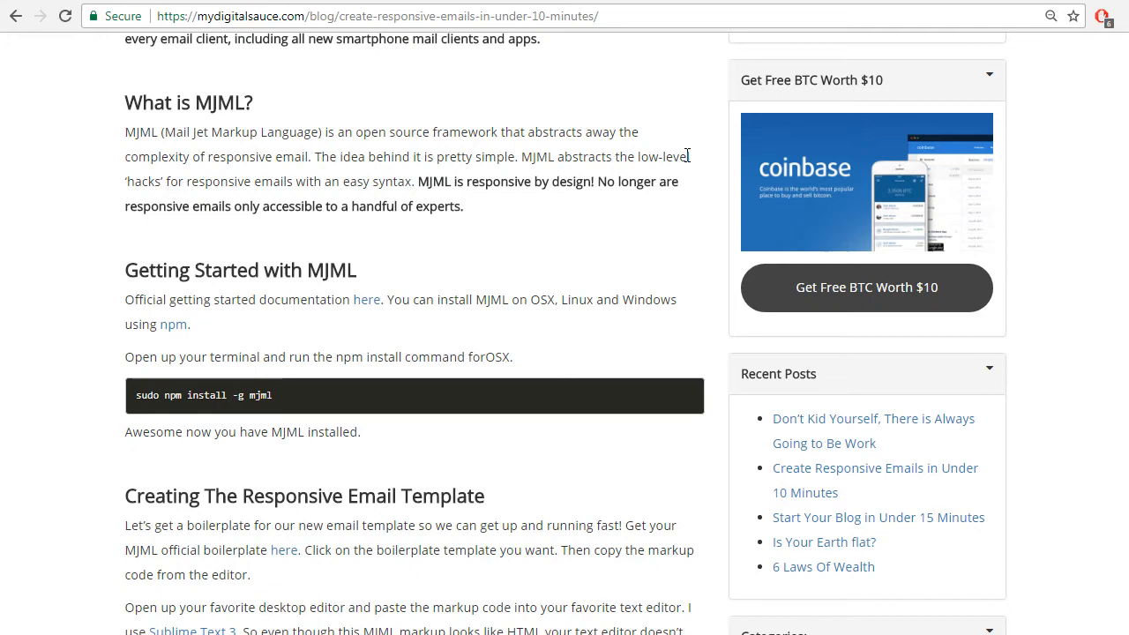
mouse_move(222, 185)
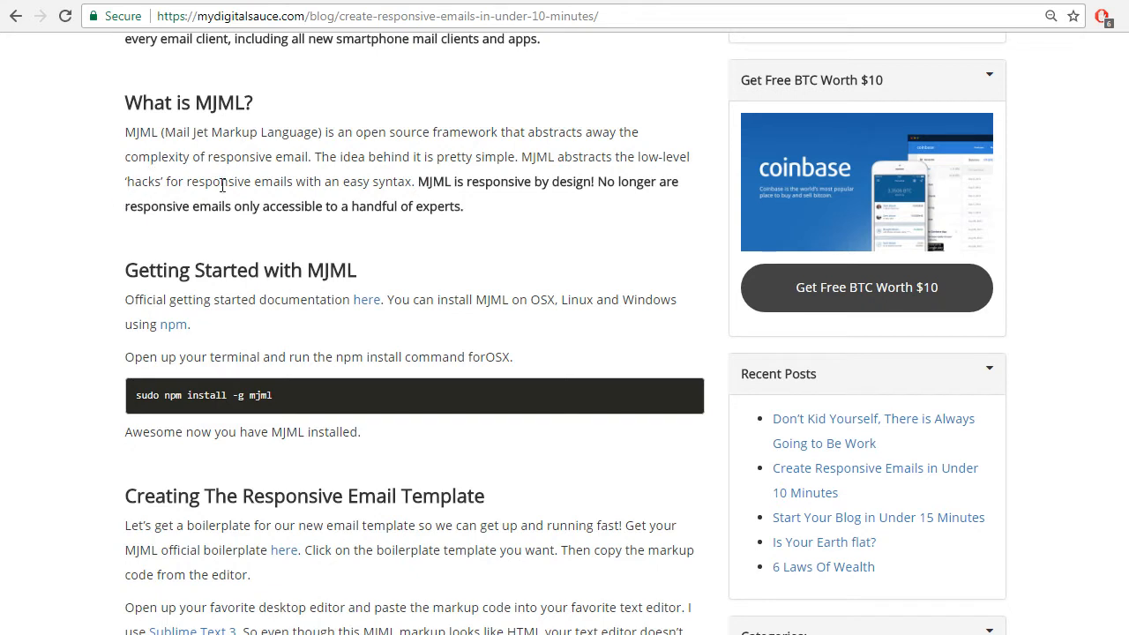
mouse_move(395, 195)
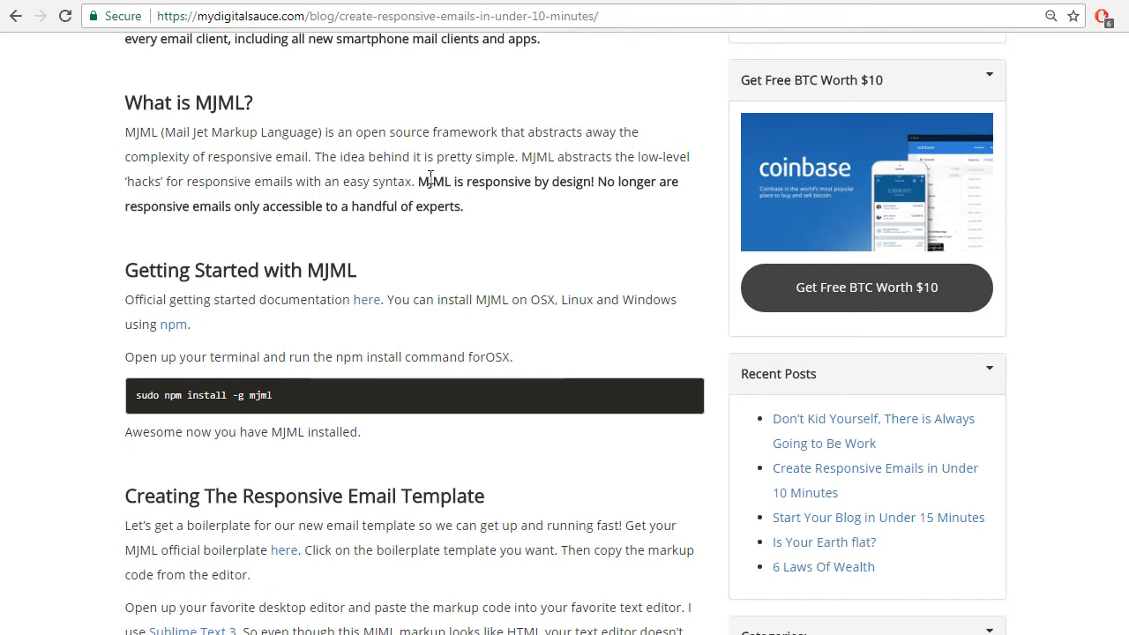
Highlight the 'MJML is responsive by design' sentences, then continue down to the npm install steps
drag(417, 182, 589, 182)
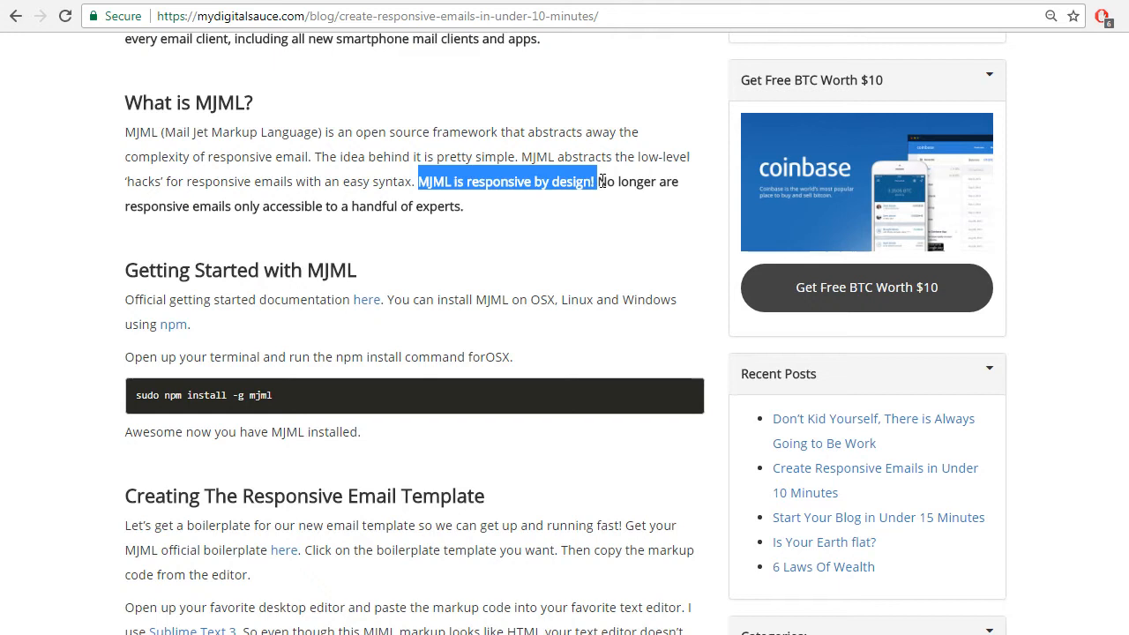
drag(596, 180, 423, 206)
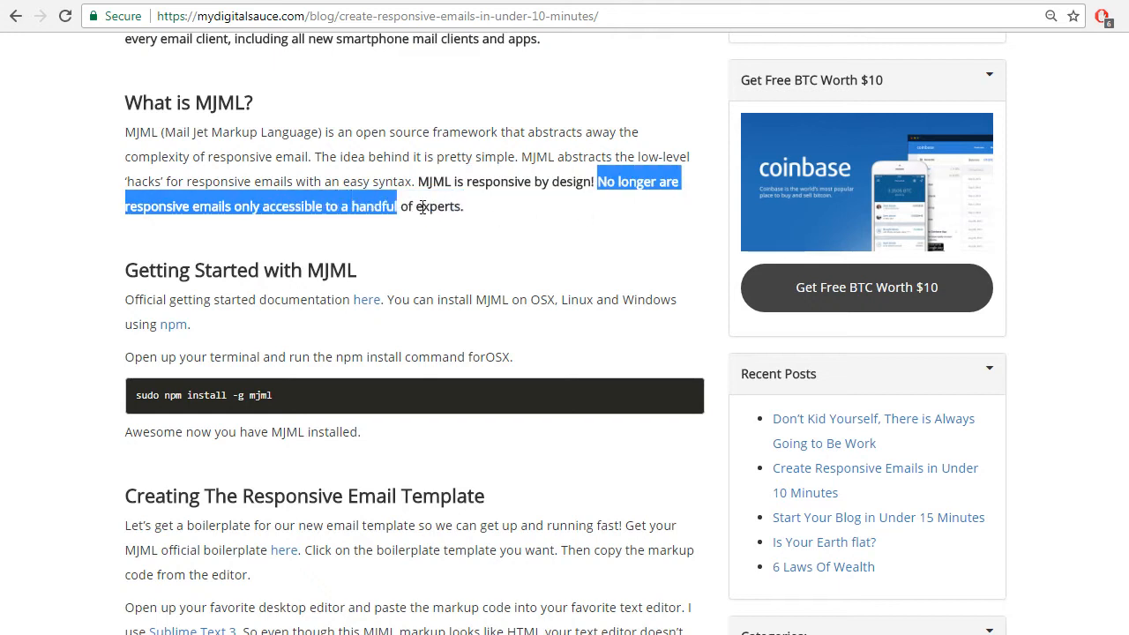
click(470, 206)
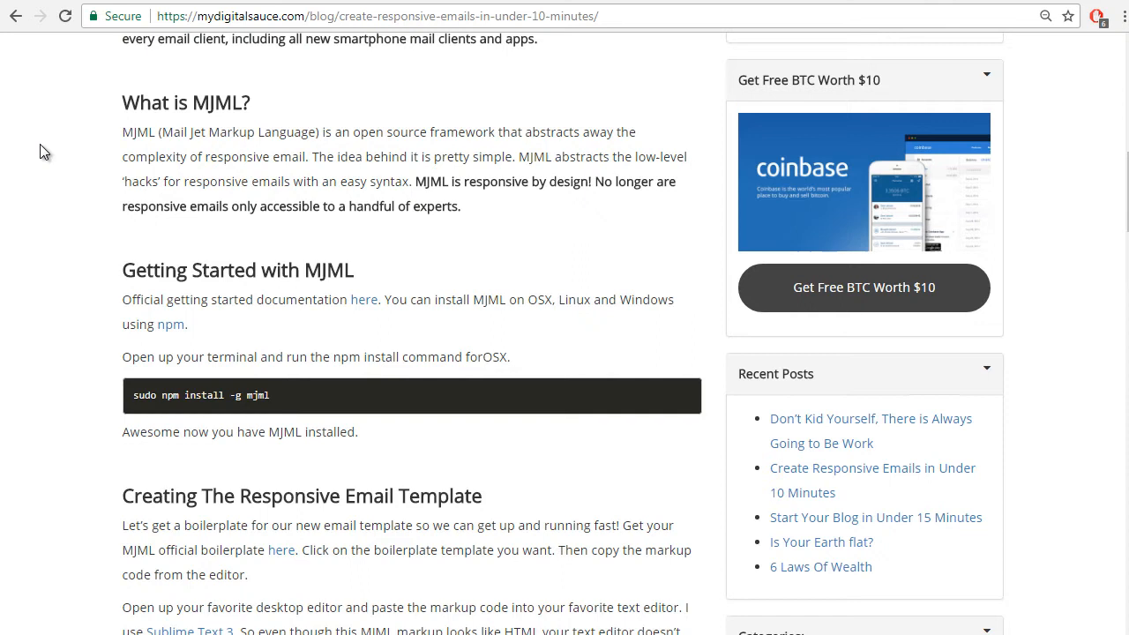
mouse_move(70, 247)
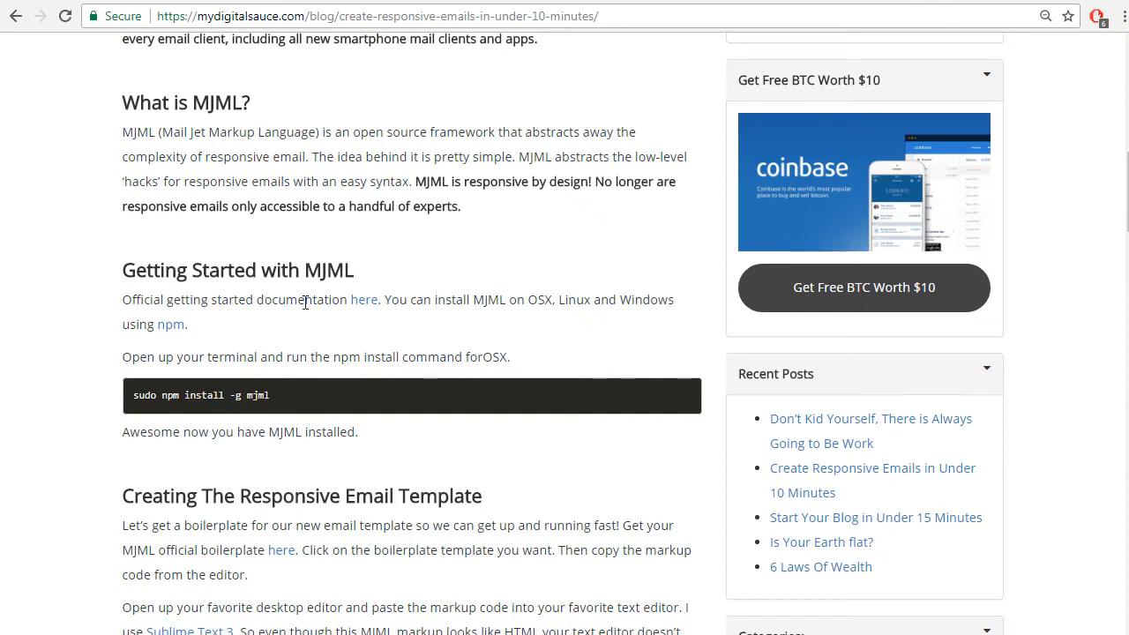
mouse_move(364, 300)
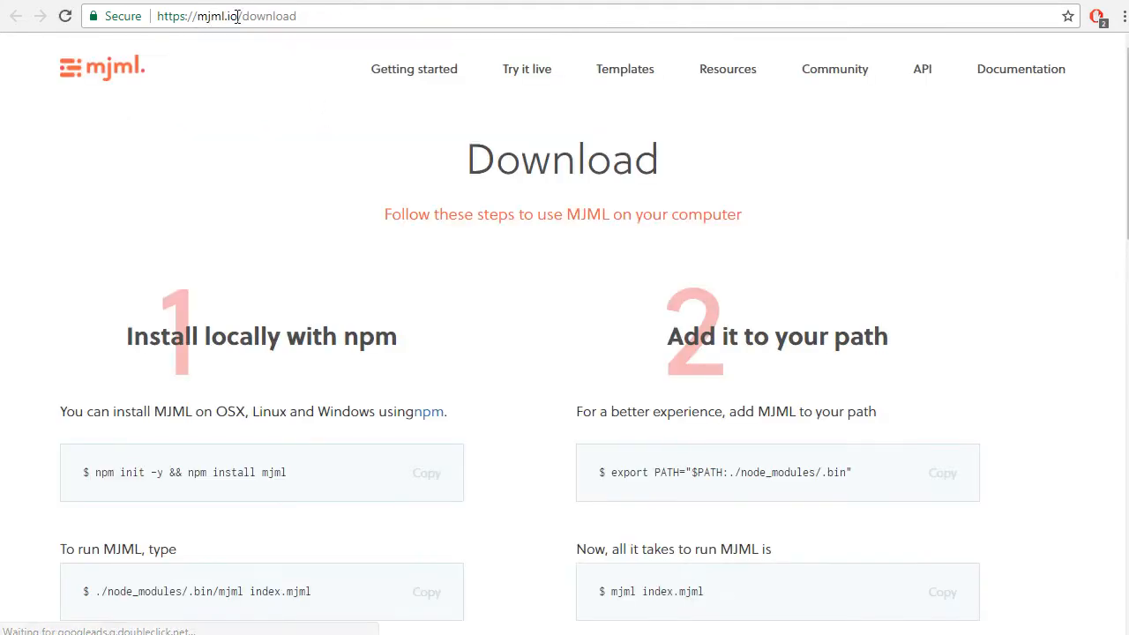
scroll(down, 3)
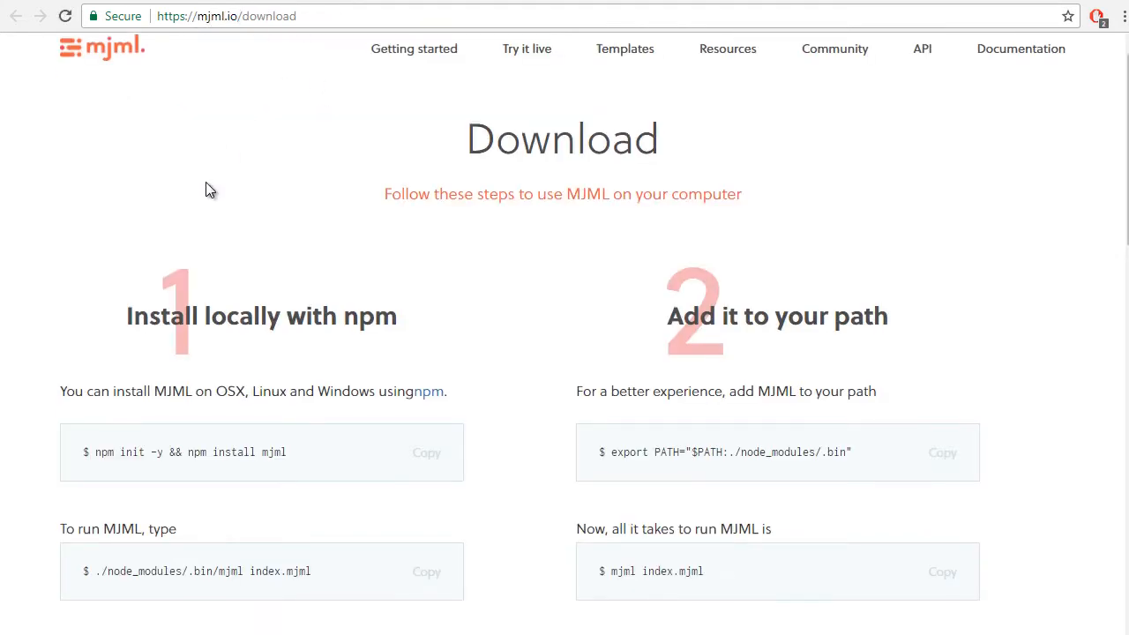
scroll(down, 3)
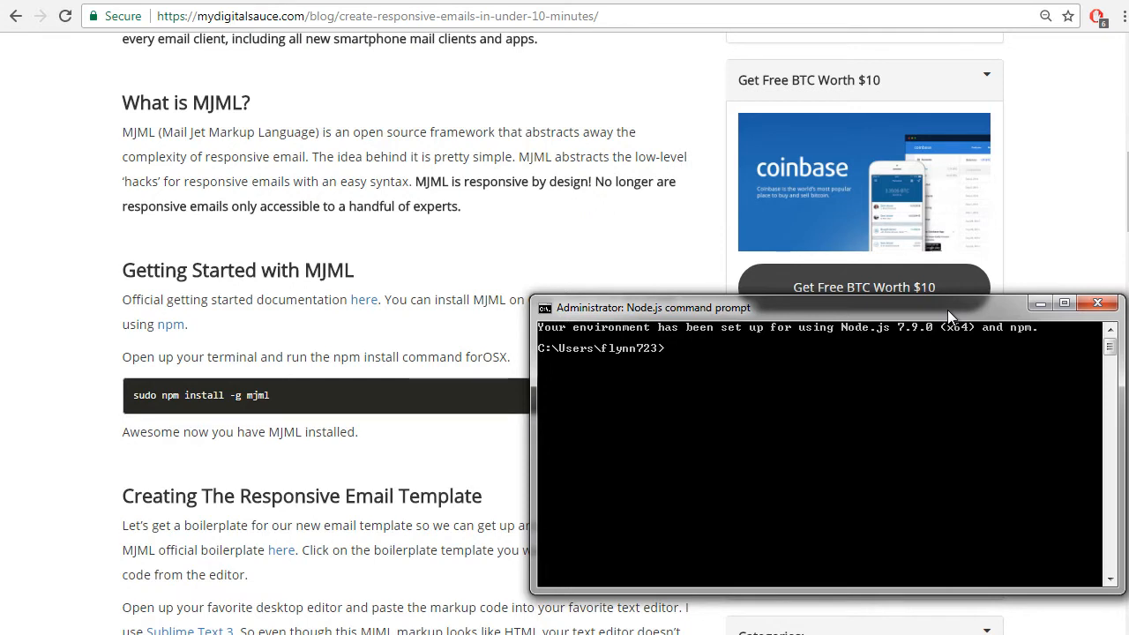
Run 'npm install -g mjml' in the Node.js prompt, checking the command against the tutorial
text(npm install -g)
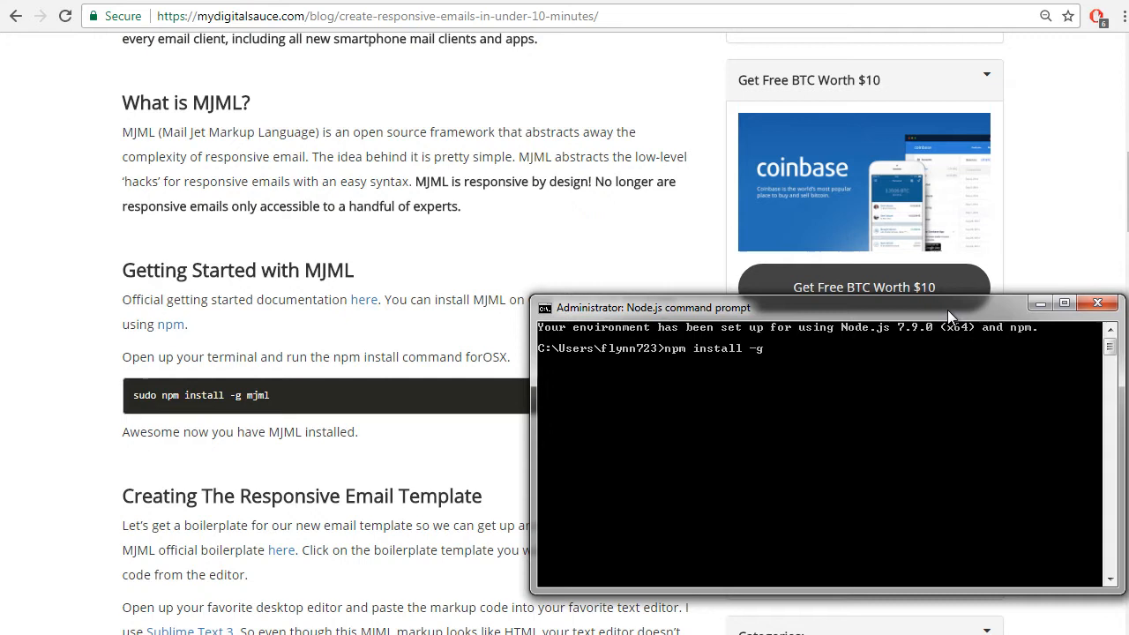
text(mjml)
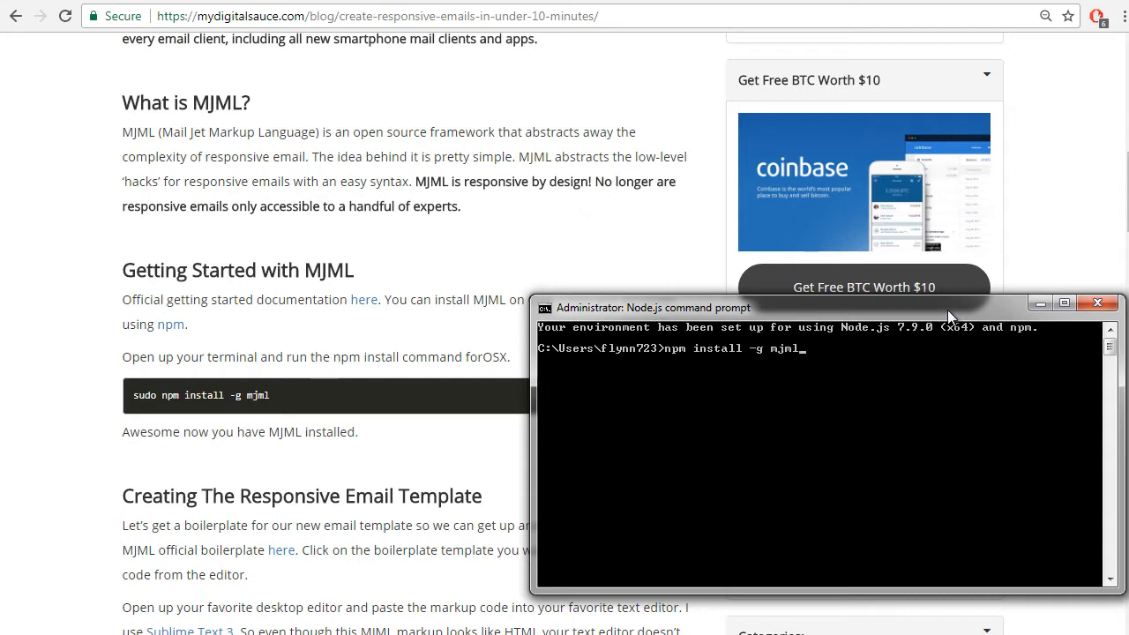
click(1097, 303)
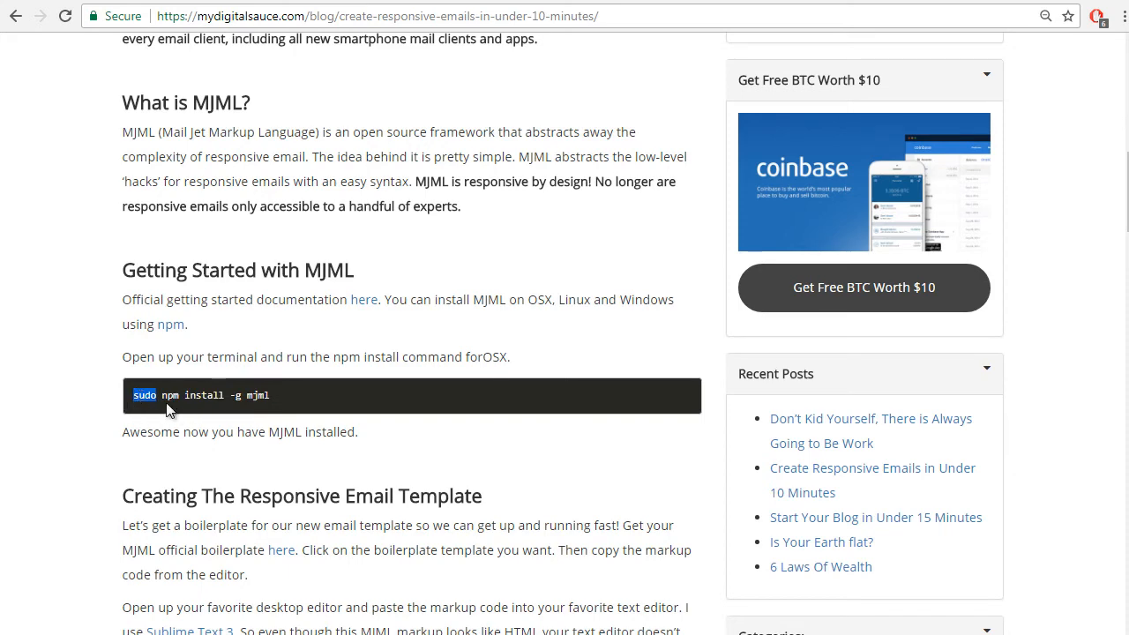
mouse_move(218, 416)
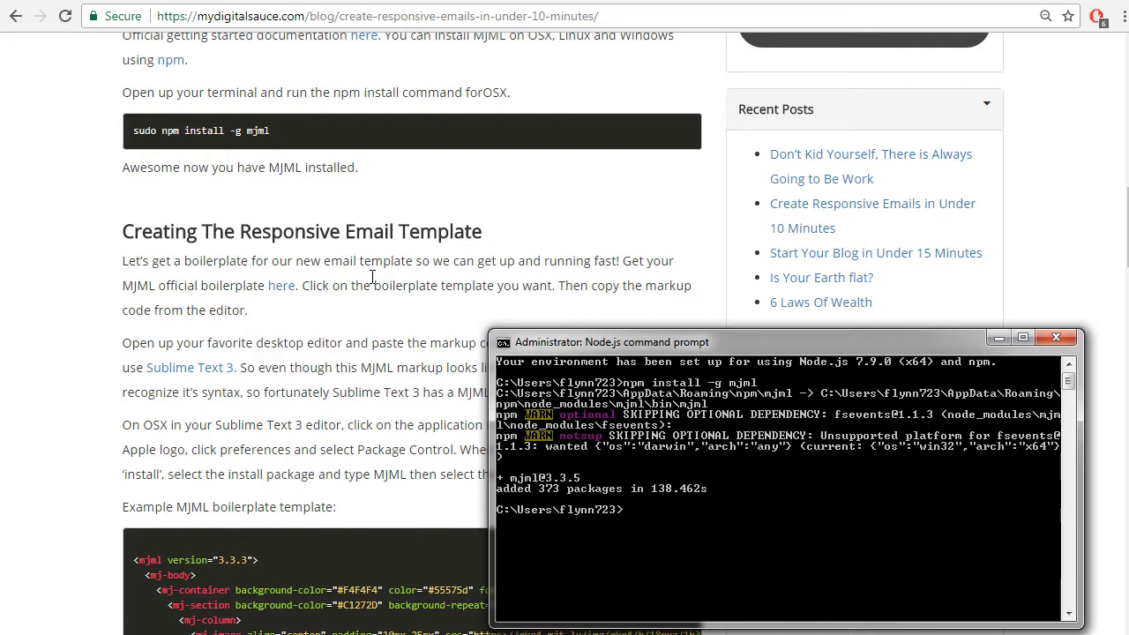
scroll(down, 3)
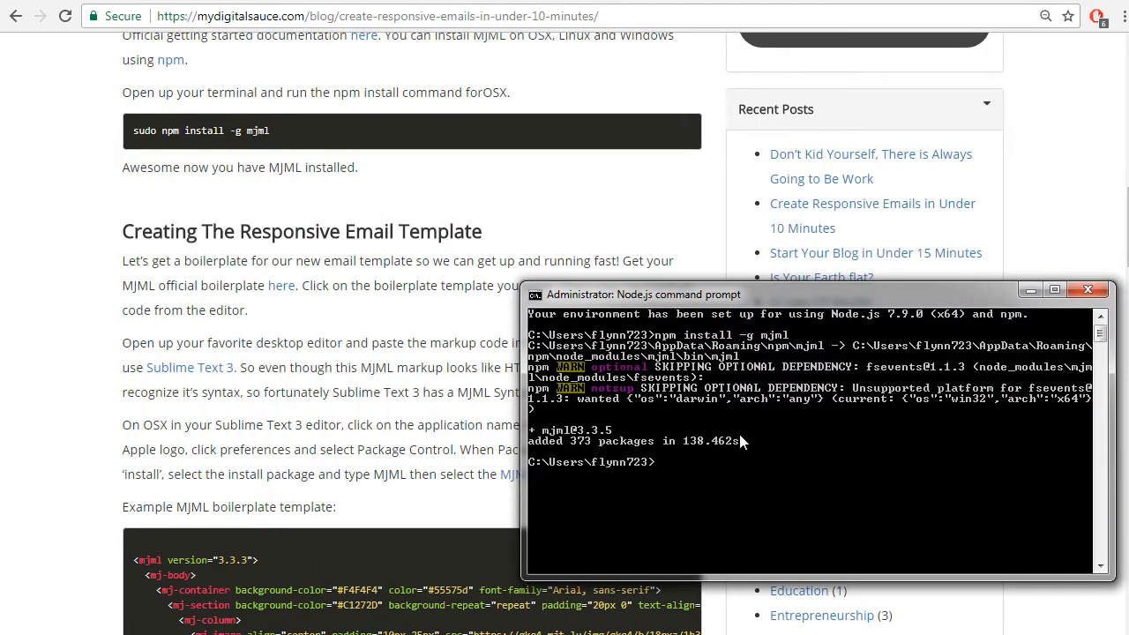
Change directory to the Desktop/Email folder
text(cd Deskto)
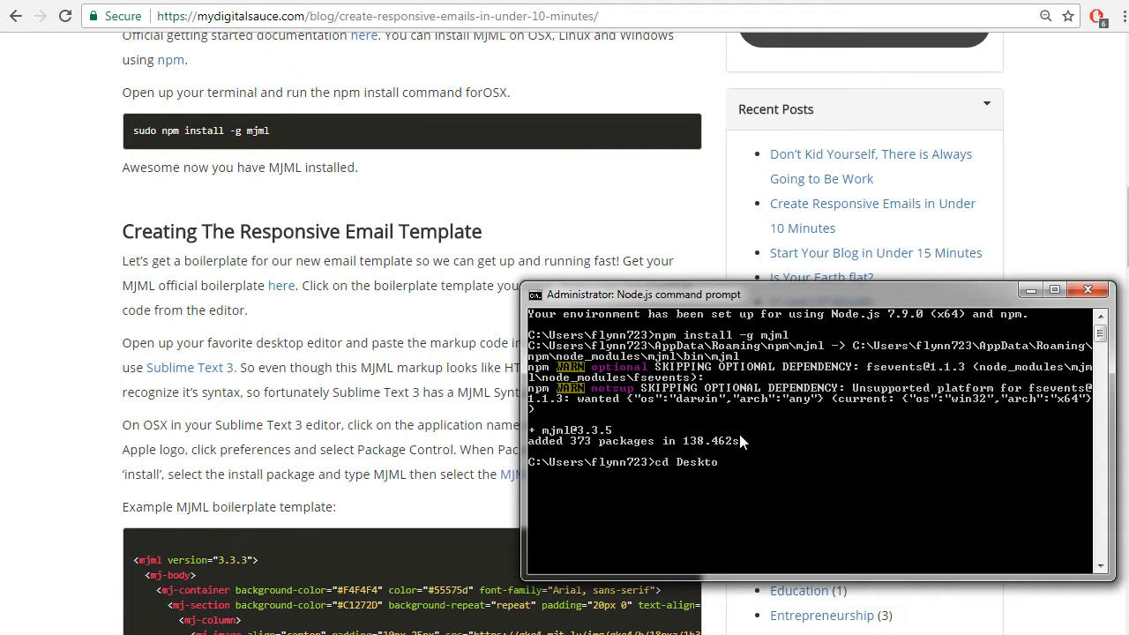
text(p/Email)
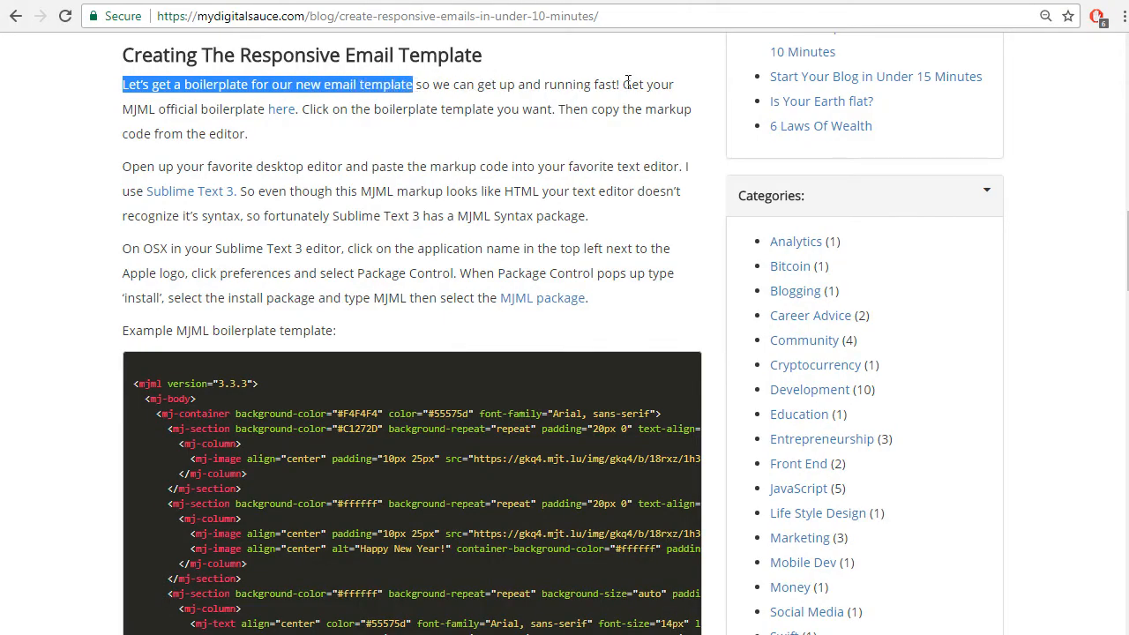
Navigate from the boilerplate link to mjml.io Templates and load Happy New Year in Try it live
click(280, 109)
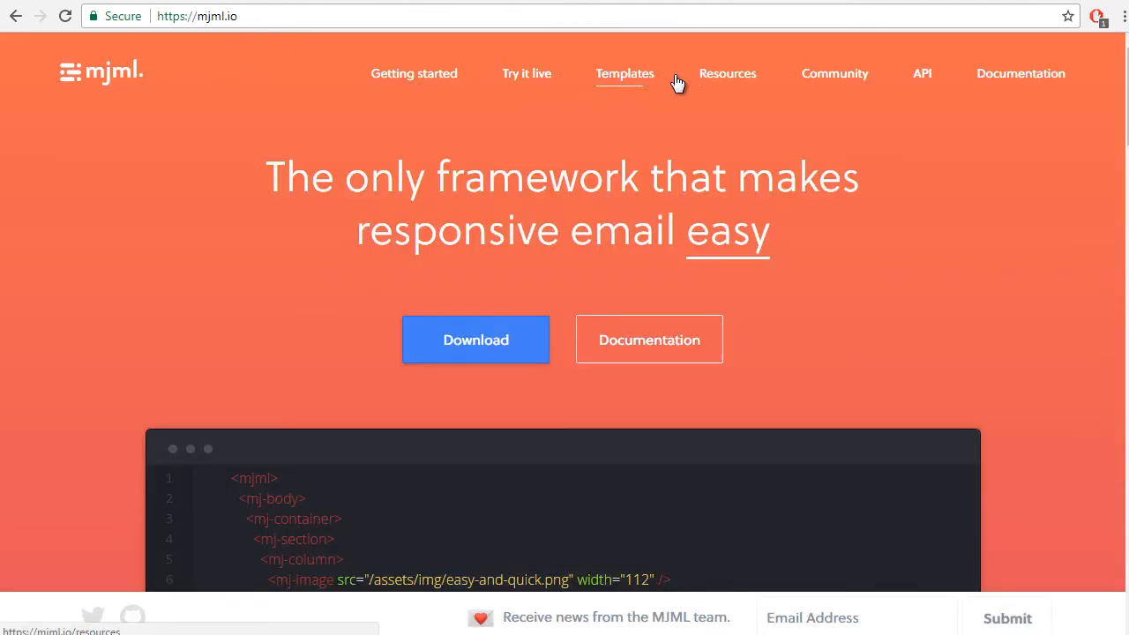
click(625, 74)
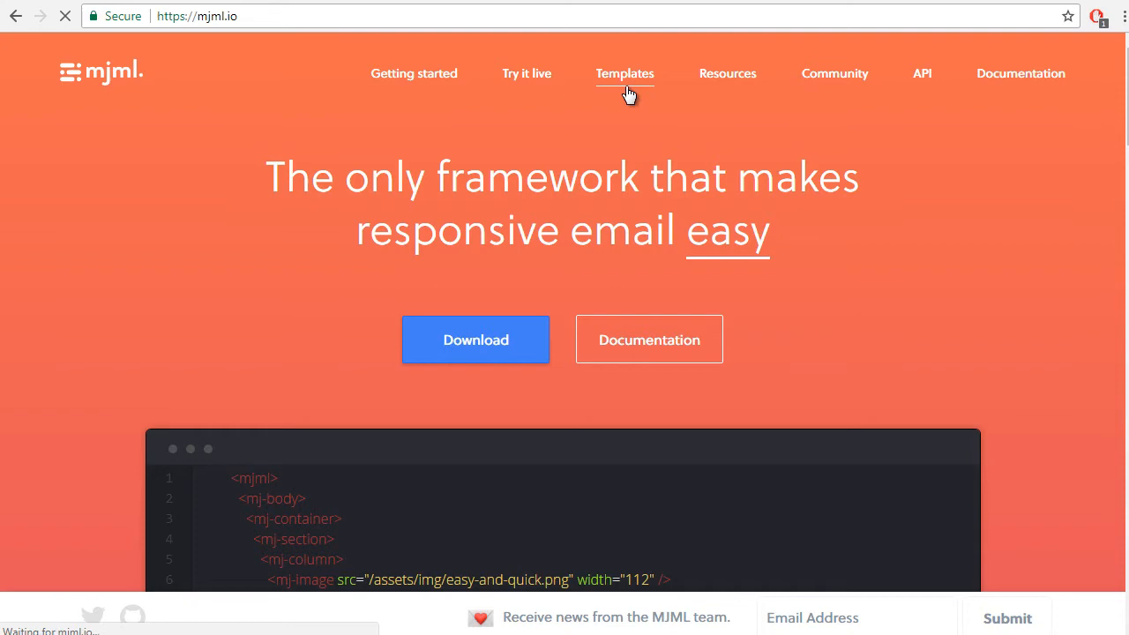
click(624, 74)
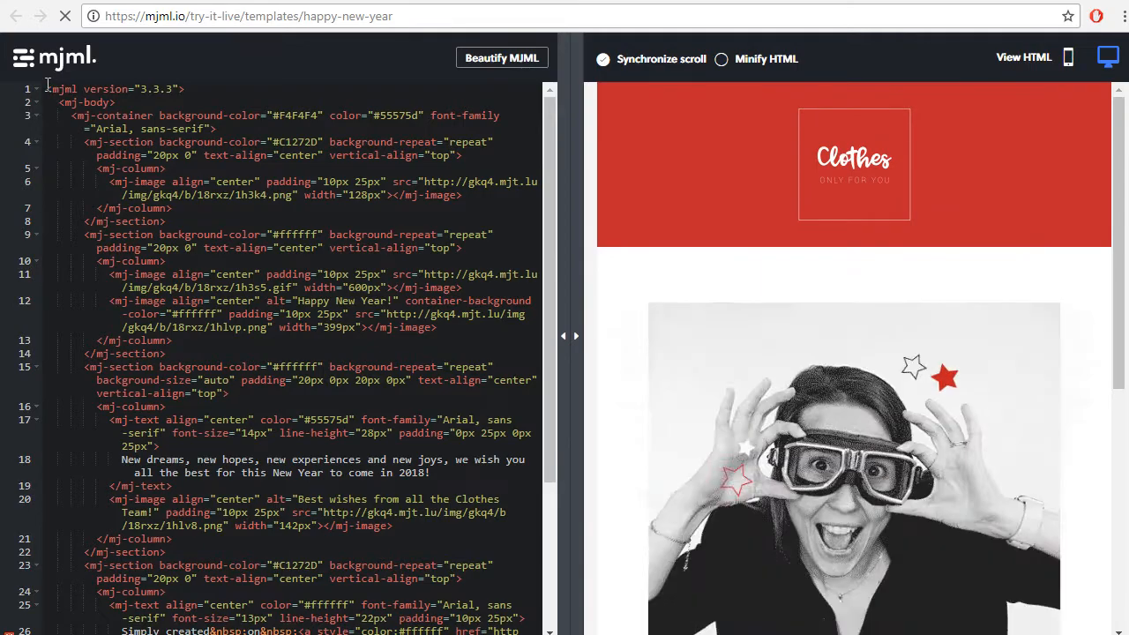
scroll(down, 3)
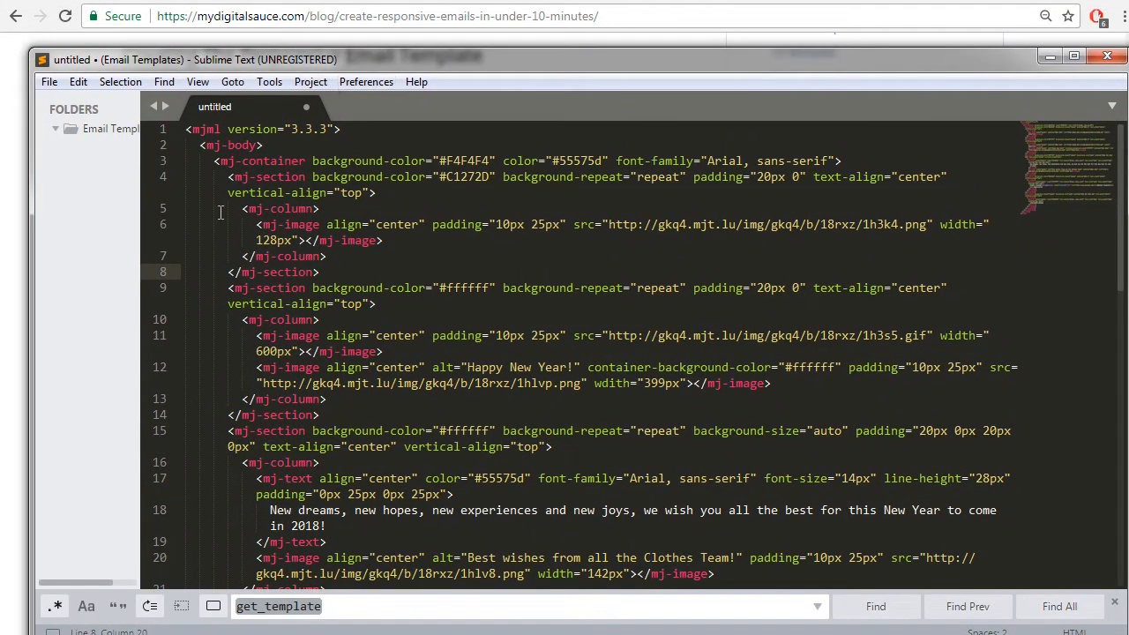
Search Package Control for 'mjml' and install the MJML-syntax package
click(365, 81)
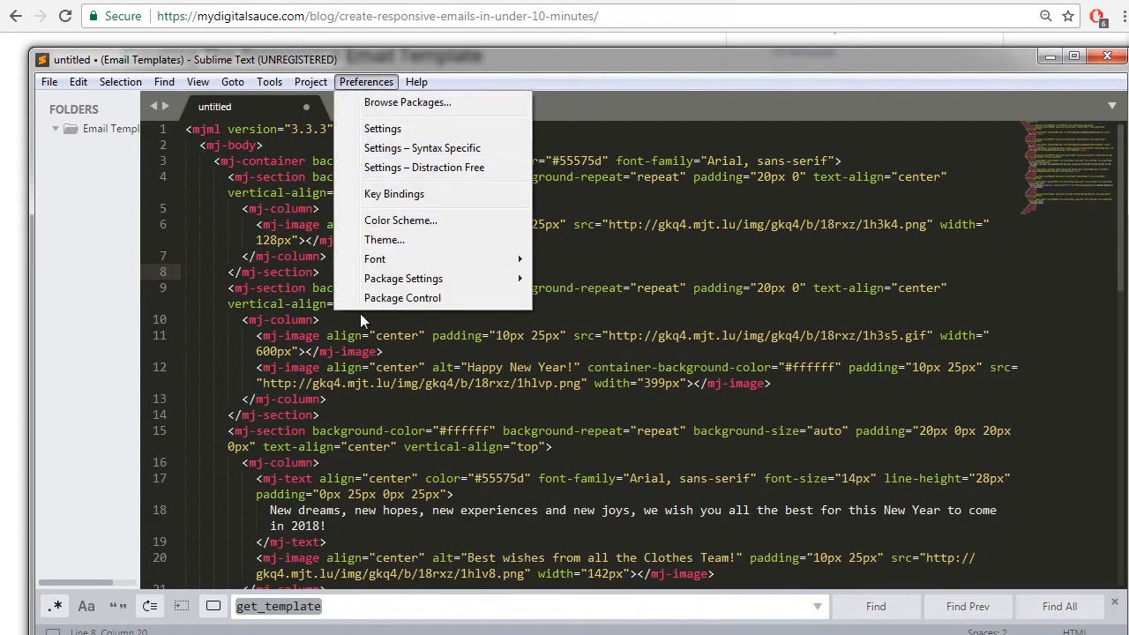
click(402, 297)
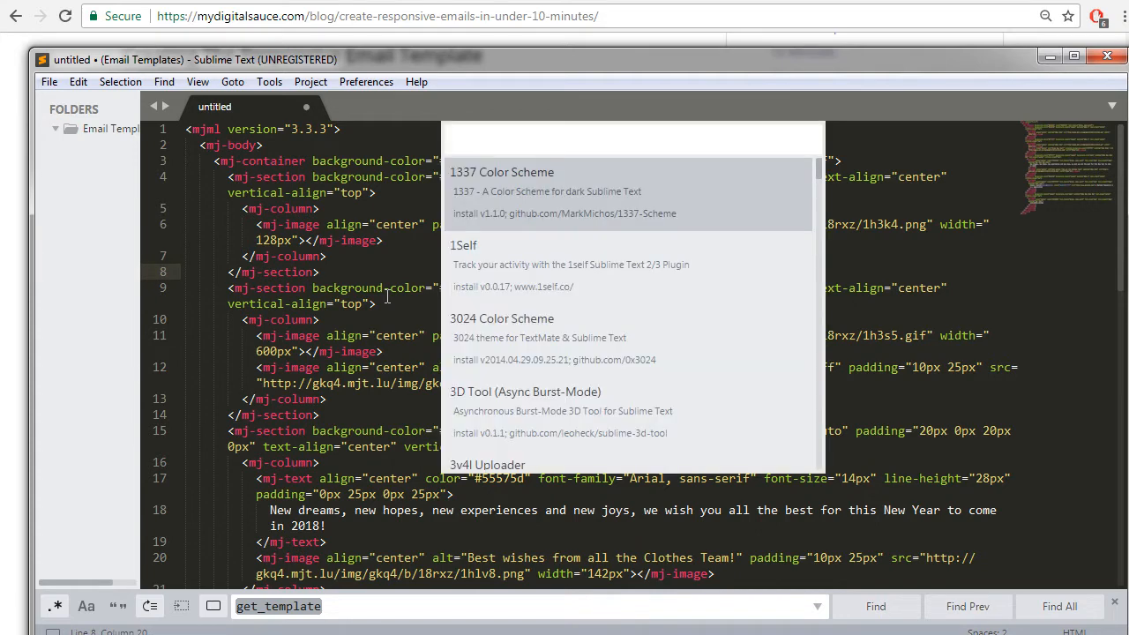
text(mjml)
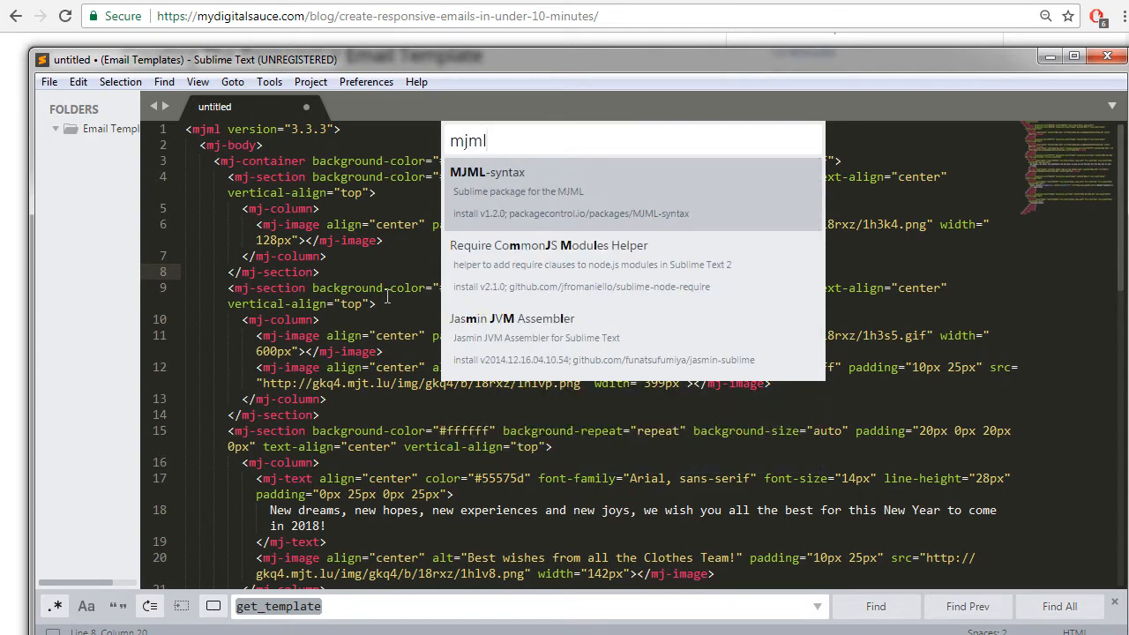
mouse_move(520, 194)
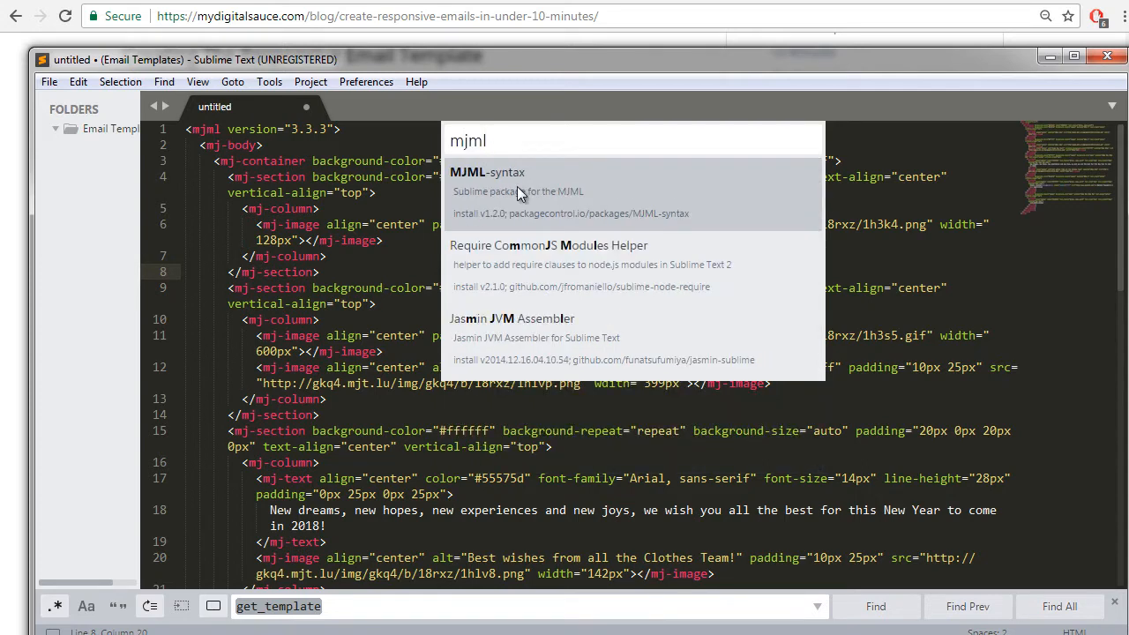
click(487, 173)
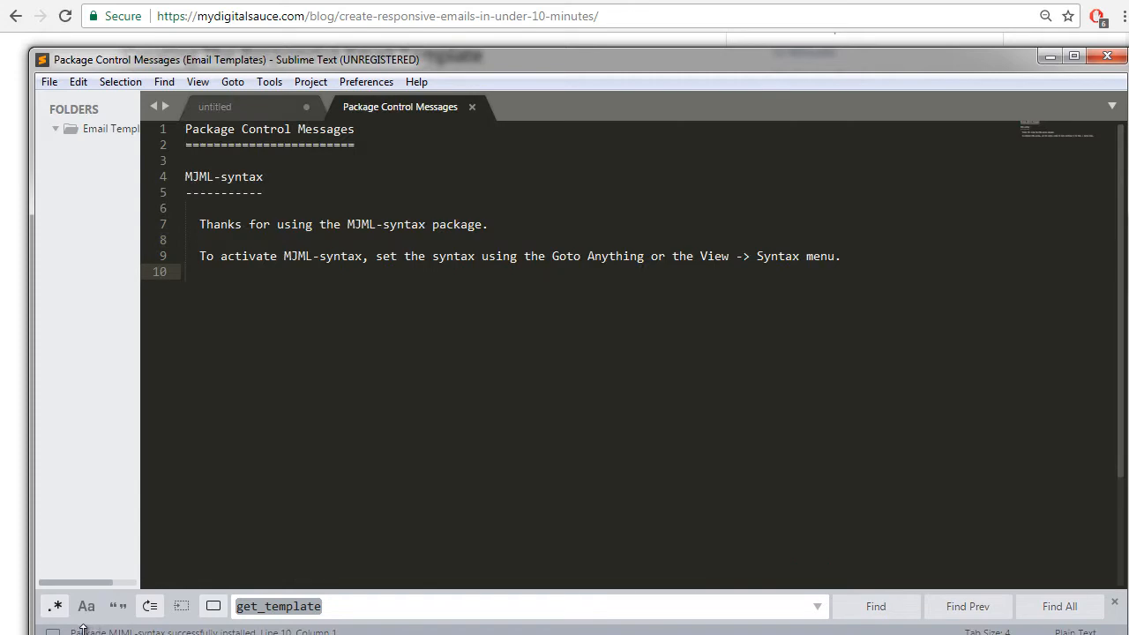
click(261, 192)
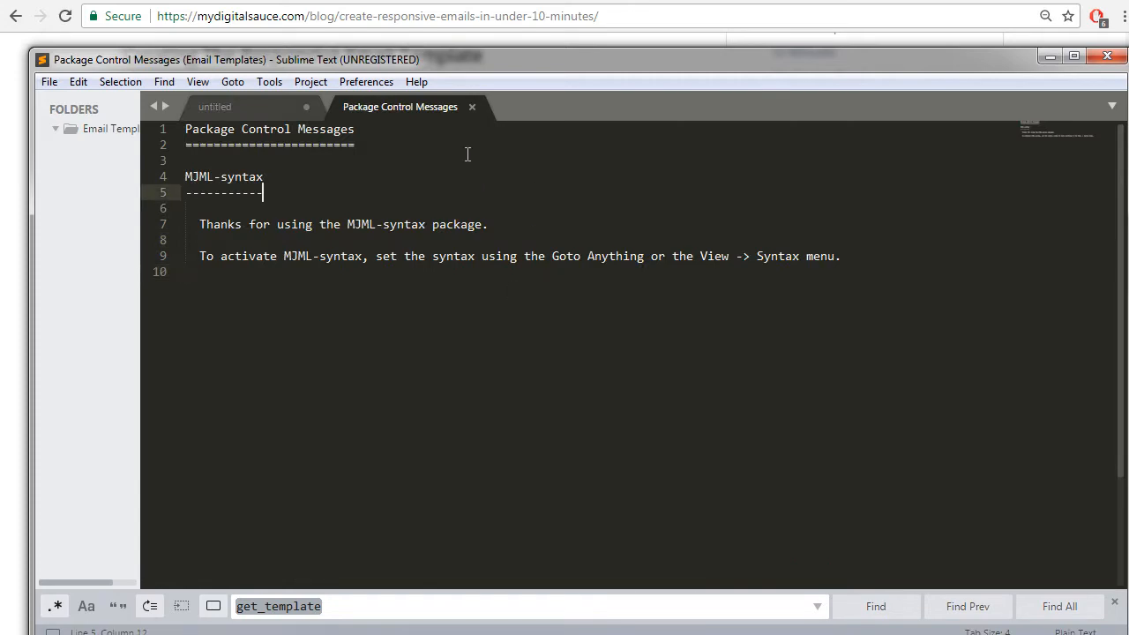
click(215, 106)
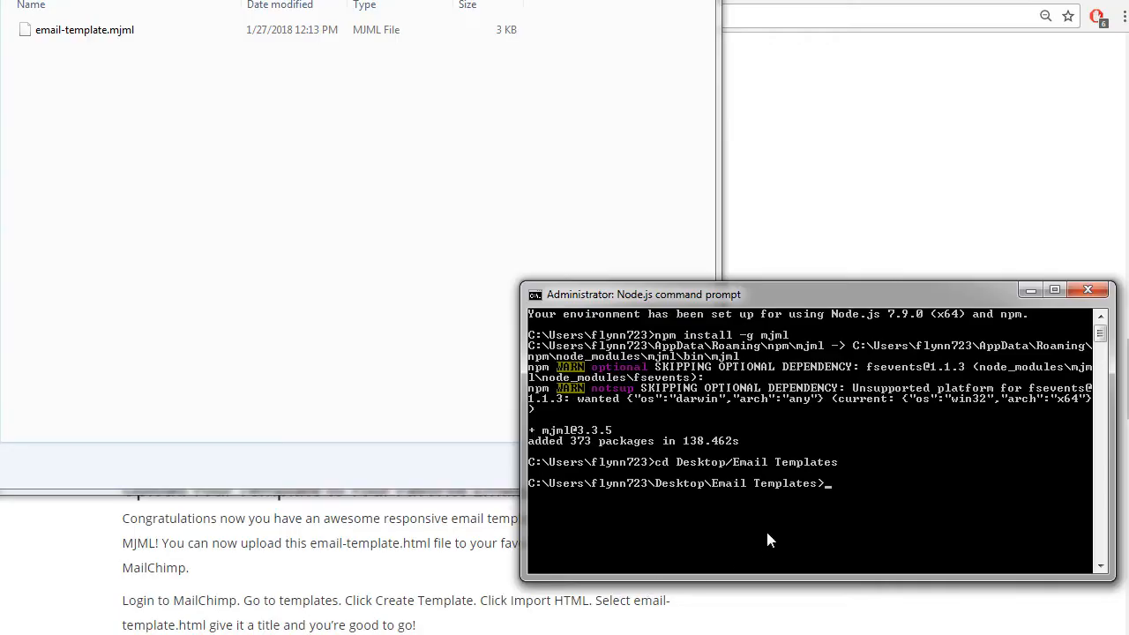
mouse_move(779, 522)
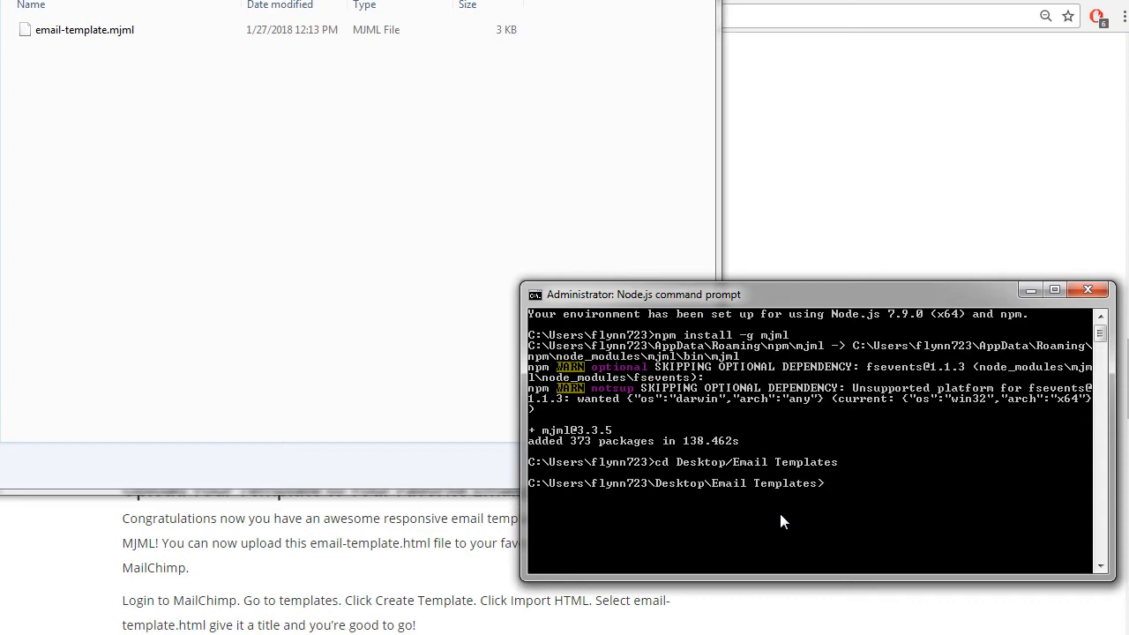
Render email-template.mjml to email-template.html with mjml -r, then select the new HTML file
text(mjml)
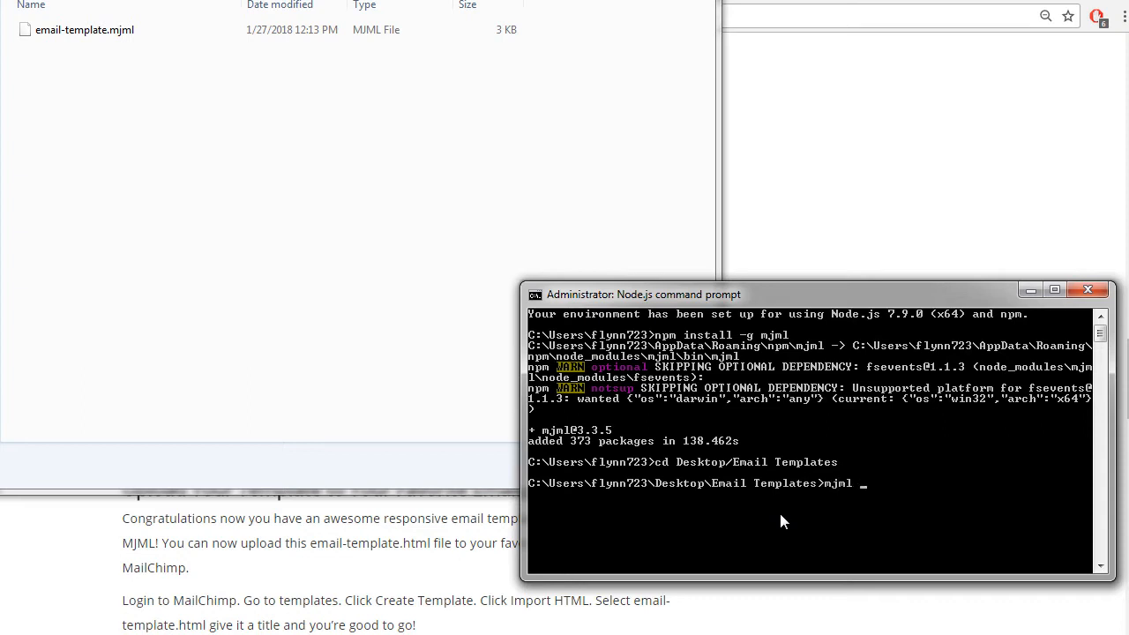
text(-r email-template.mjml -o email-template.html)
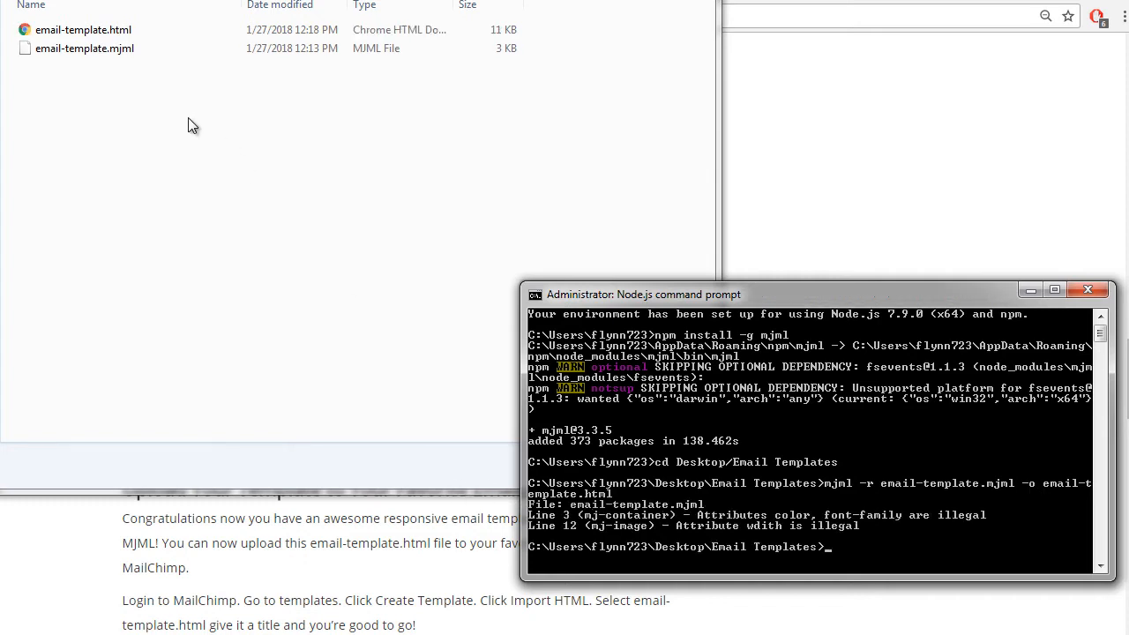
click(85, 47)
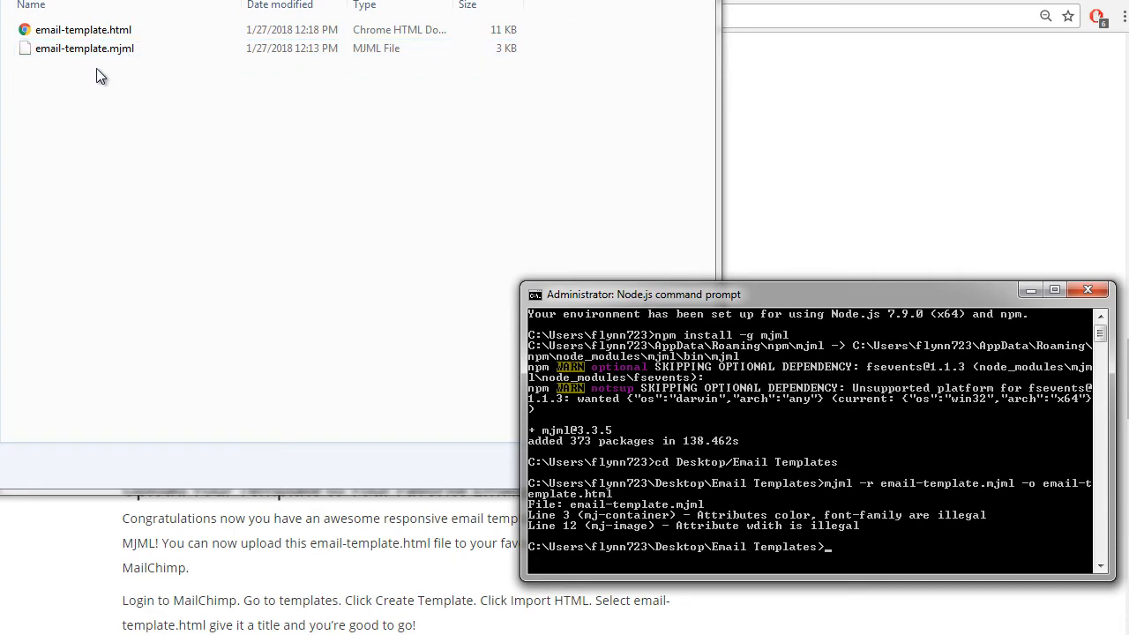
click(83, 28)
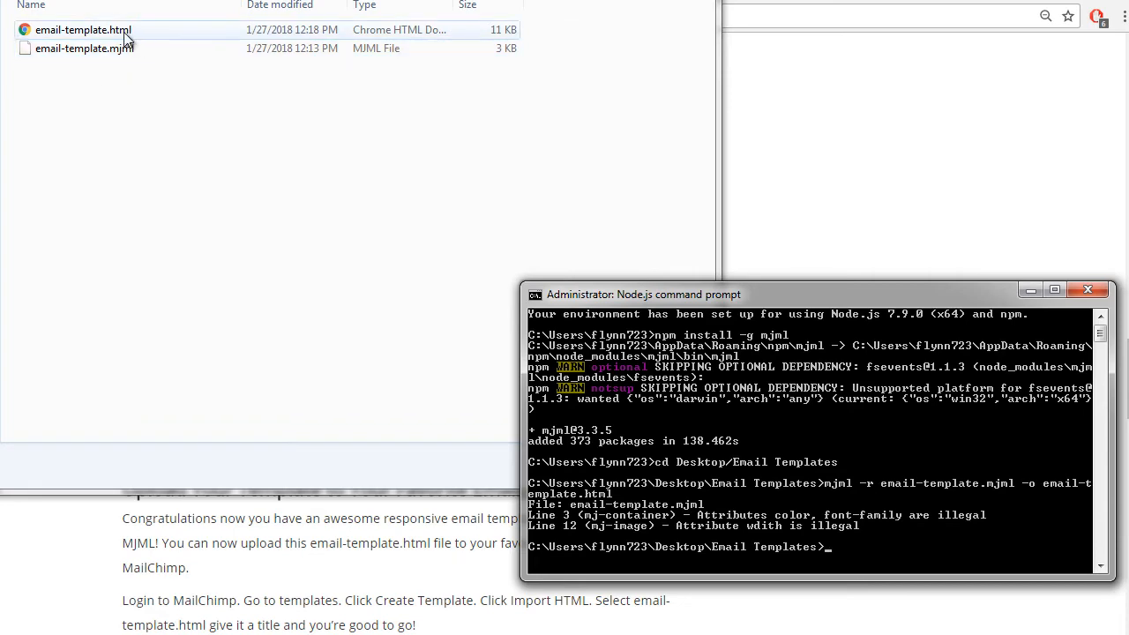
click(83, 28)
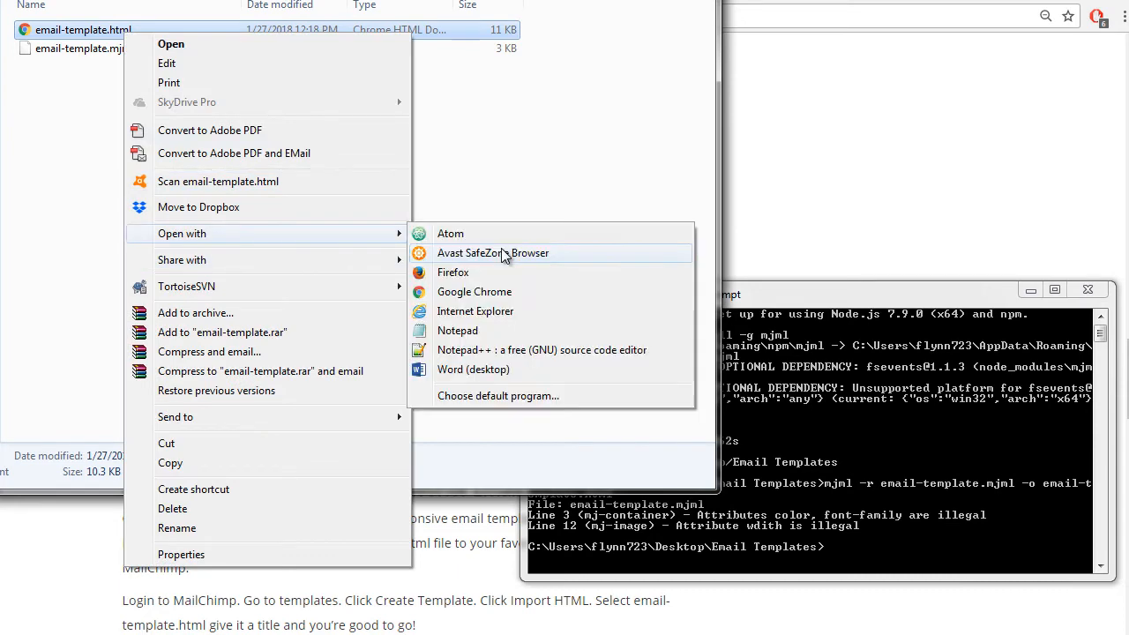
View the compiled email-template.html Happy New Year email in Chrome
click(473, 291)
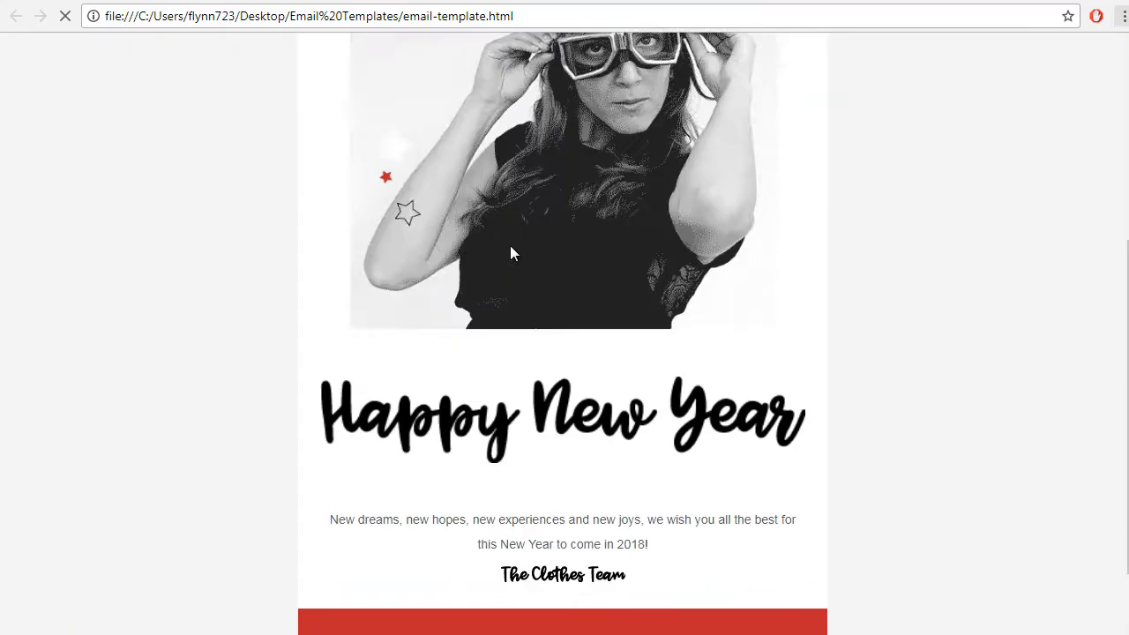
scroll(down, 3)
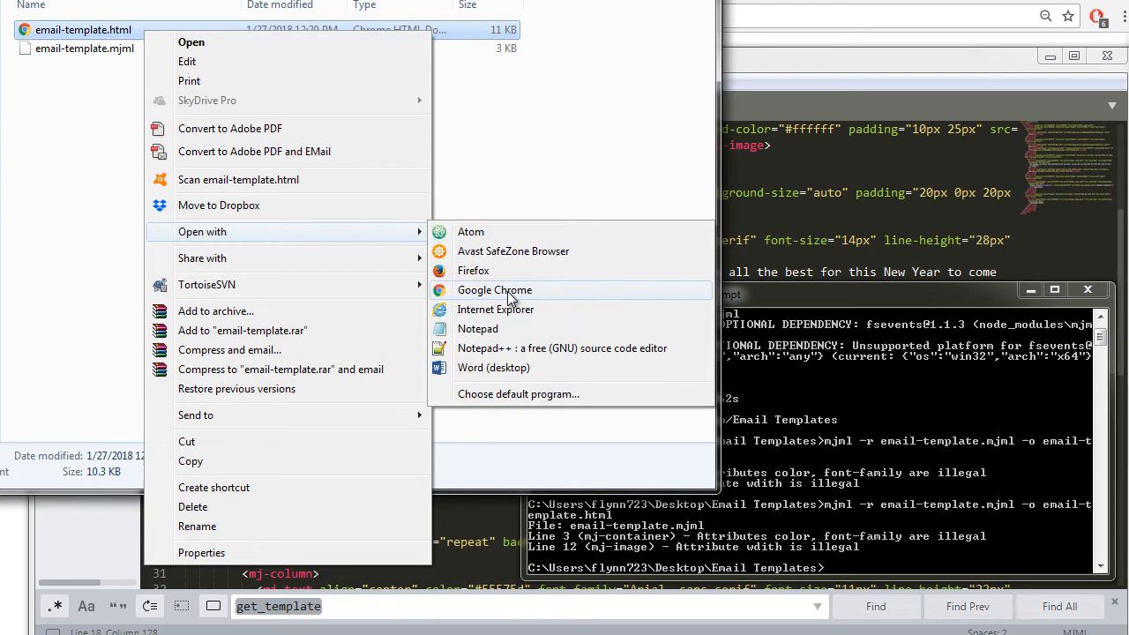
View the recompiled email with the extra exclamation marks in Chrome
click(494, 289)
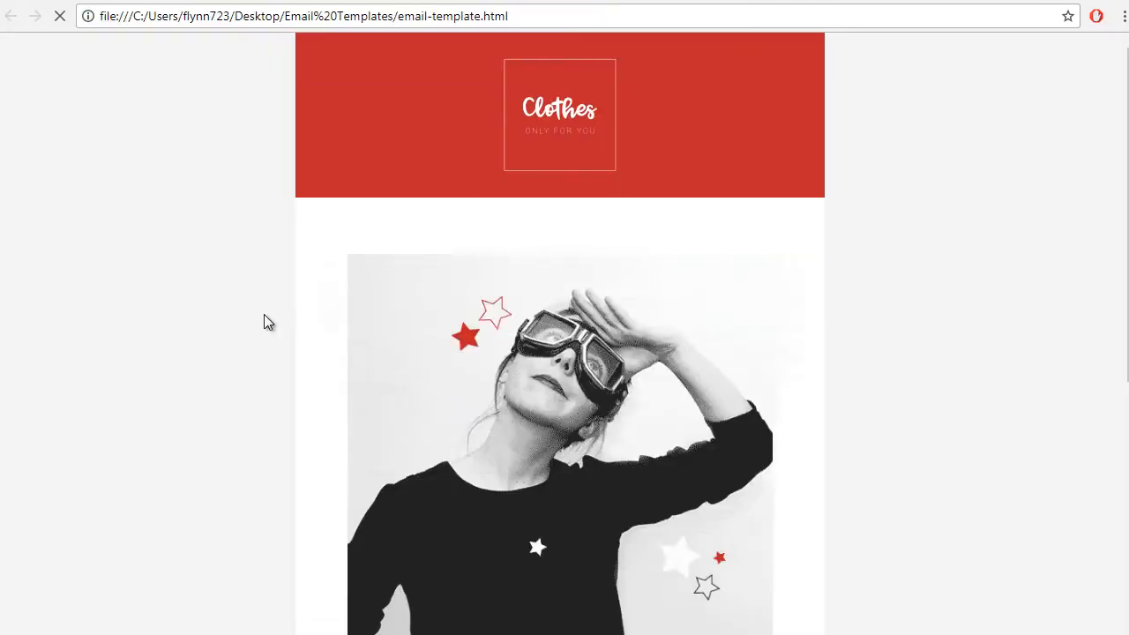
scroll(down, 3)
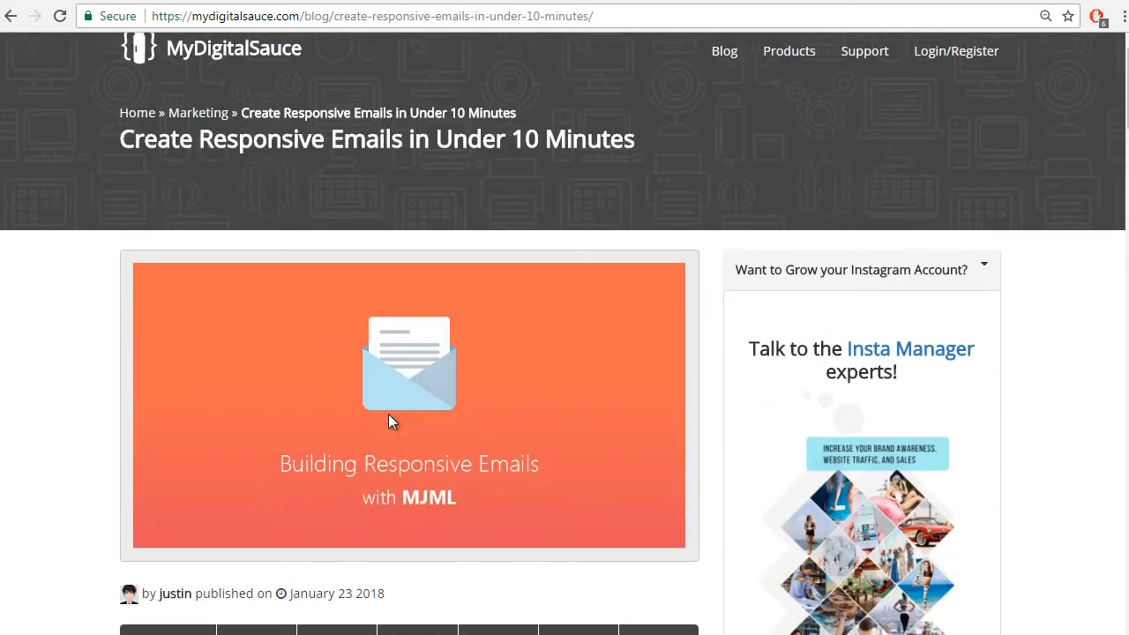
scroll(down, 3)
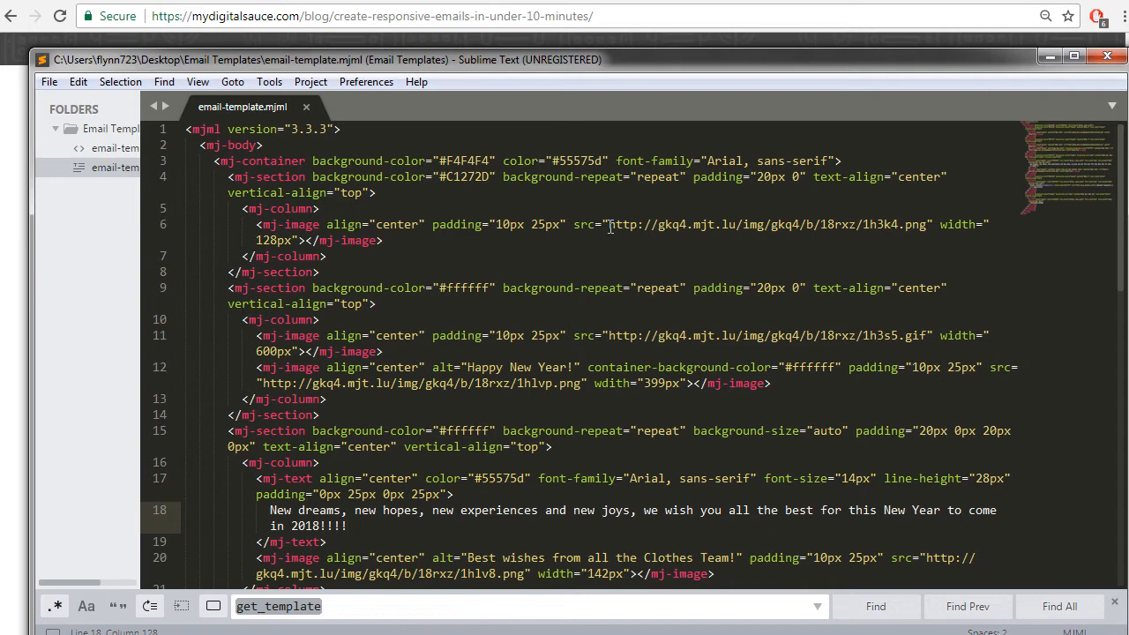
text(https://mydigitalsauce.com/wp-content/uploads/2018/01/responsive-emails-with-mjml.png)
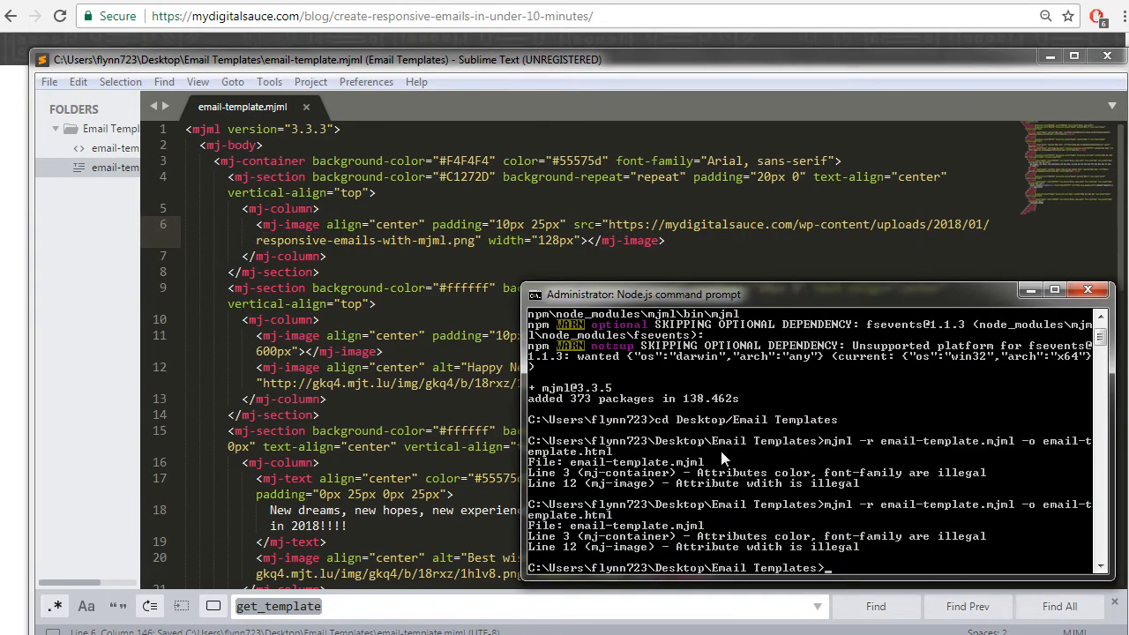
key(Return)
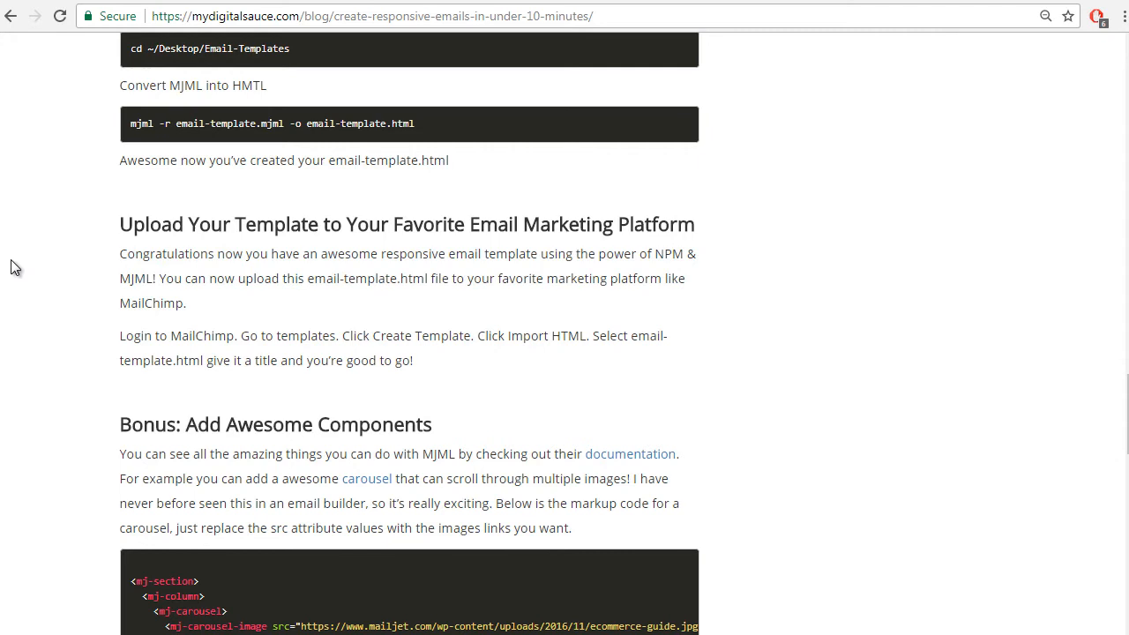
Reach the blog's 'Upload Your Template to Your Favorite Email Marketing Platform' section
drag(162, 279, 186, 303)
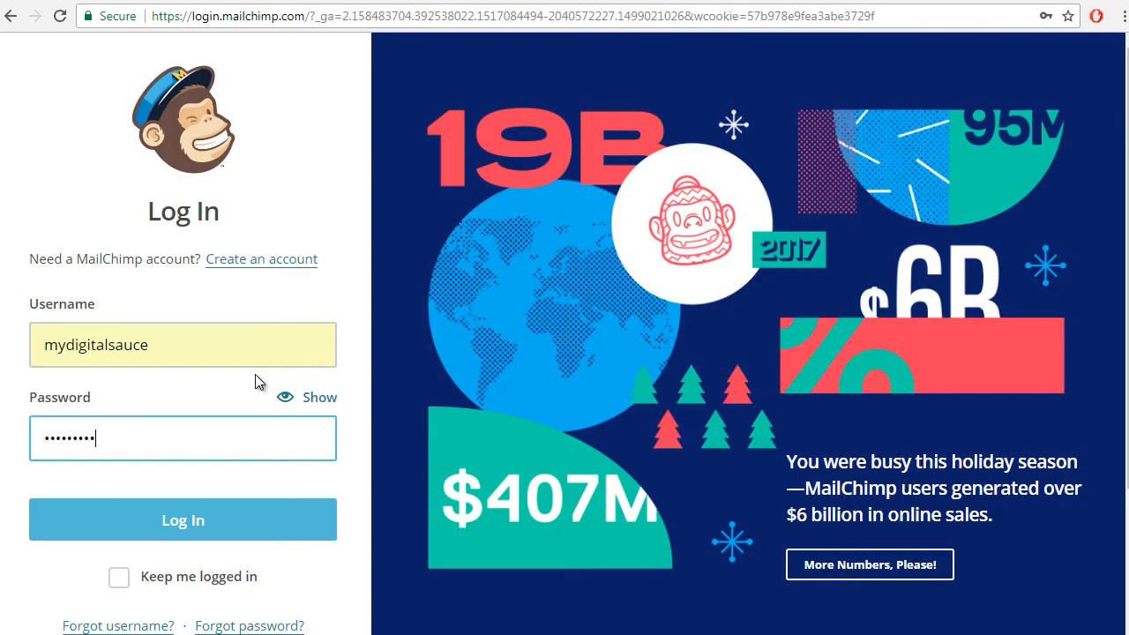
Log in to MailChimp and upload email-template.html as 'YouTube Example Template' via Import HTML
click(184, 519)
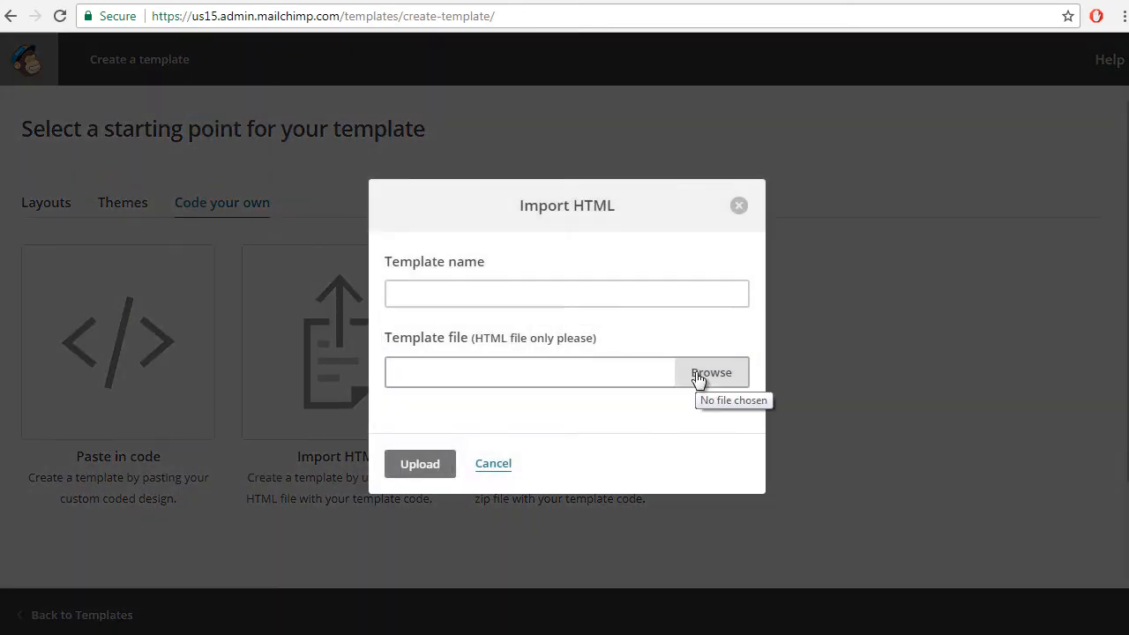
click(711, 371)
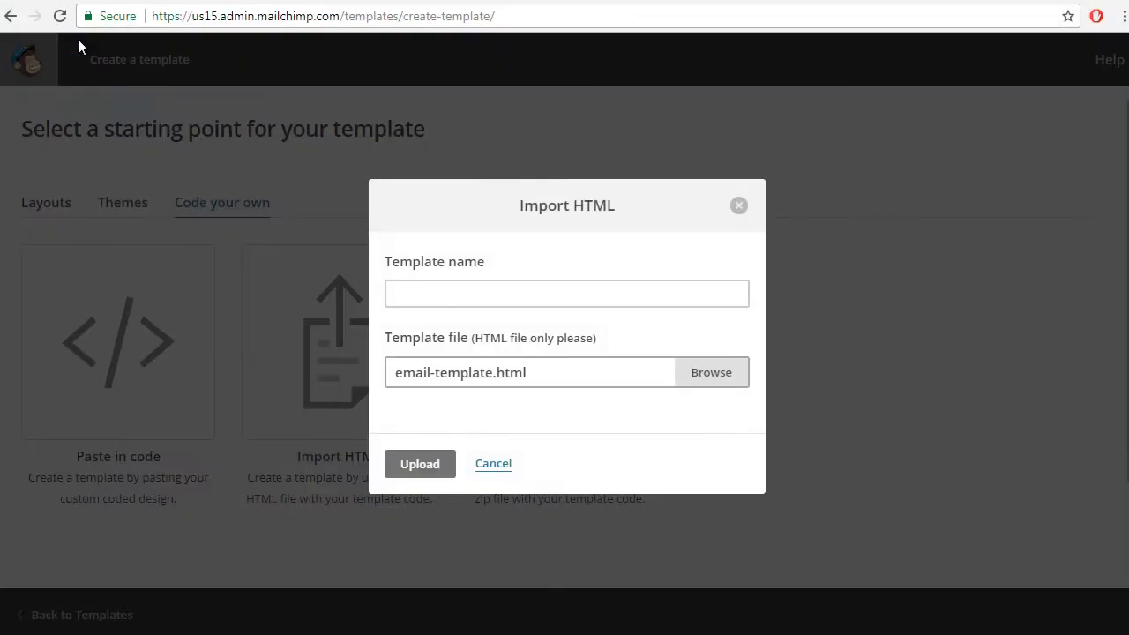
click(566, 293)
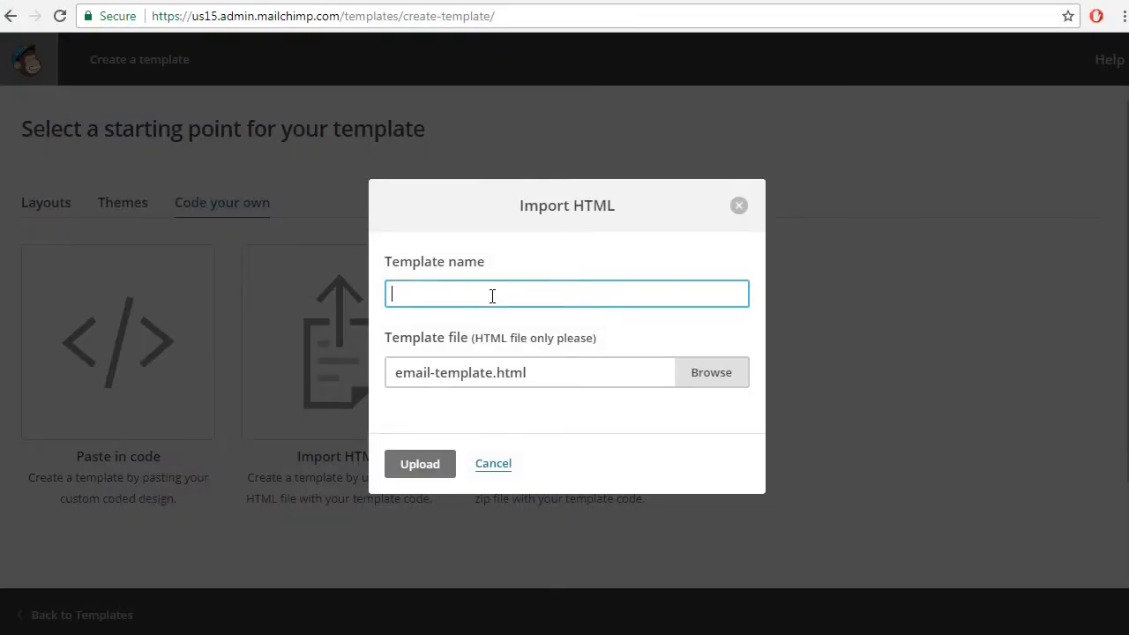
text(YouTub)
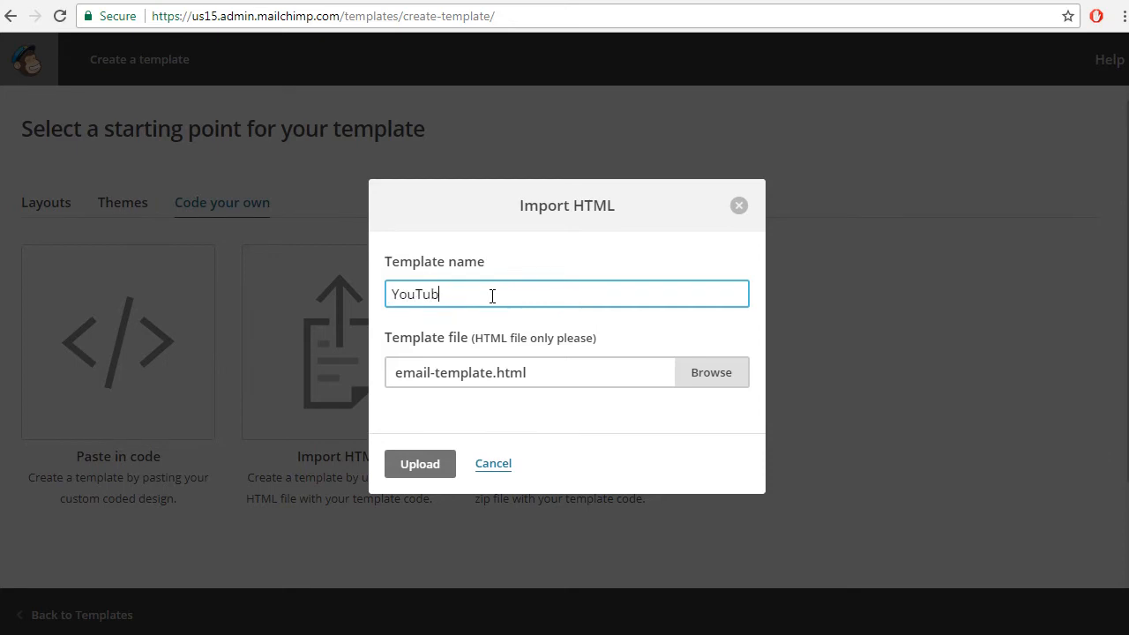
click(420, 462)
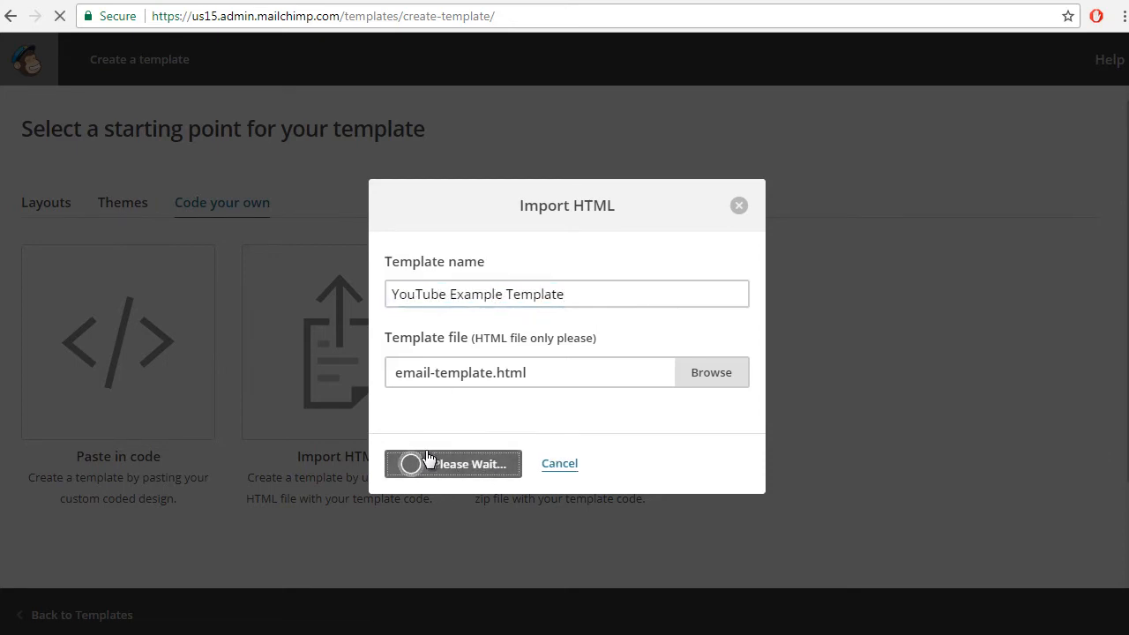
click(451, 462)
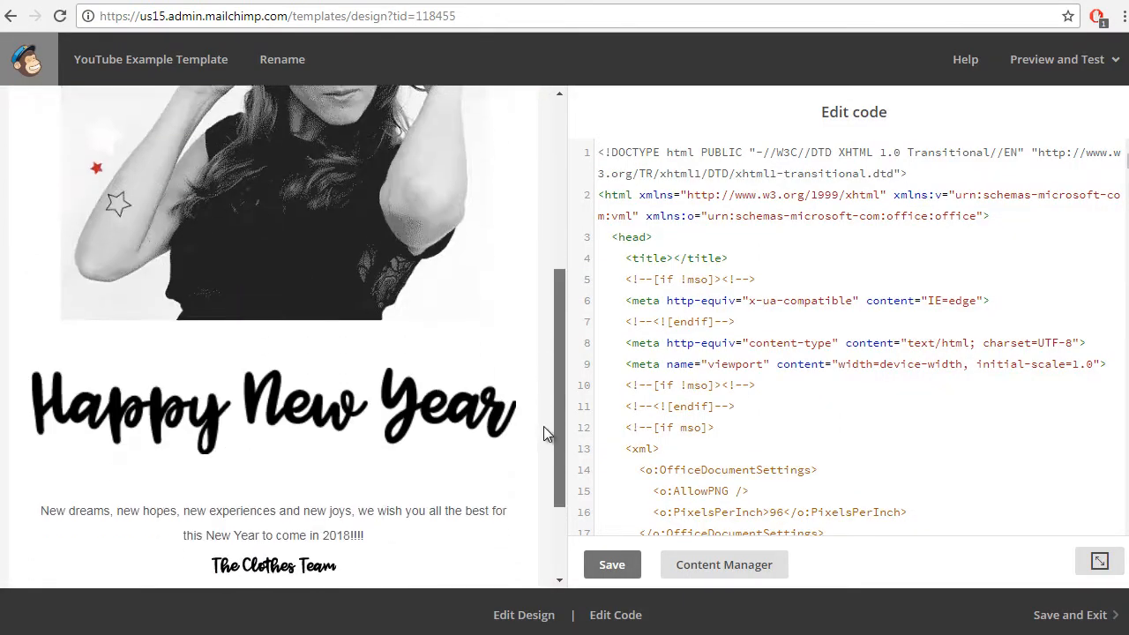
click(1056, 60)
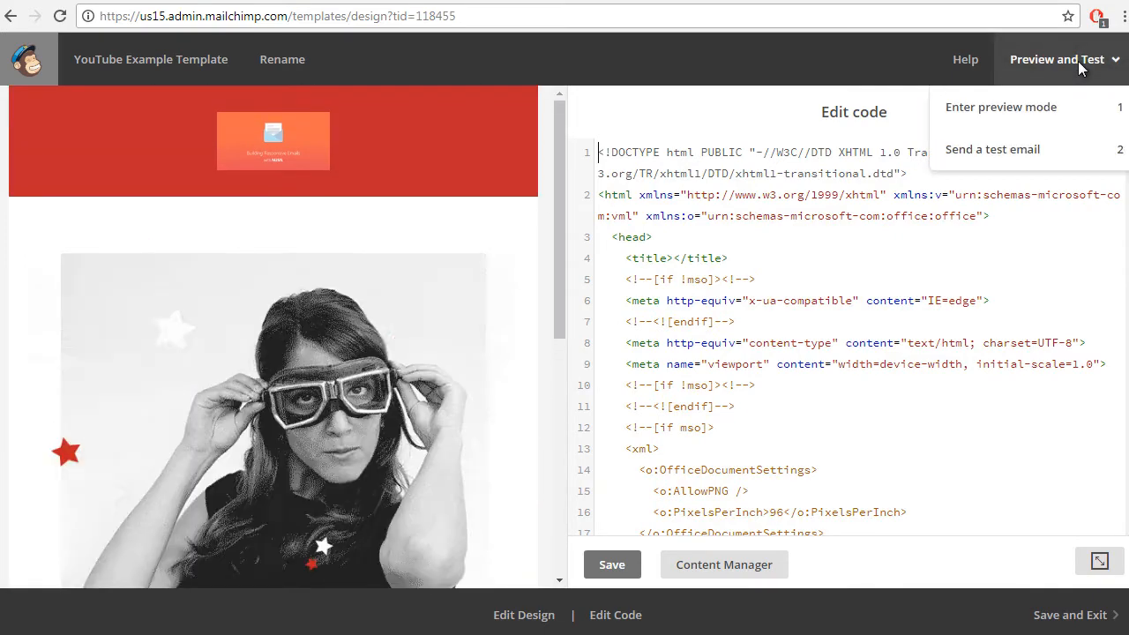
click(991, 148)
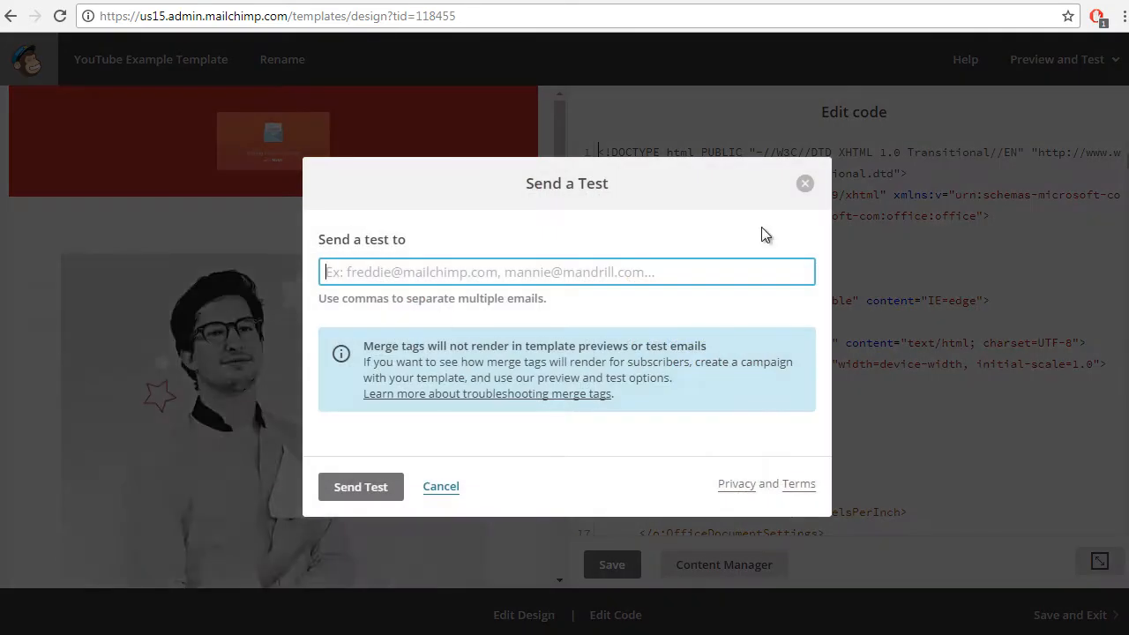
click(566, 272)
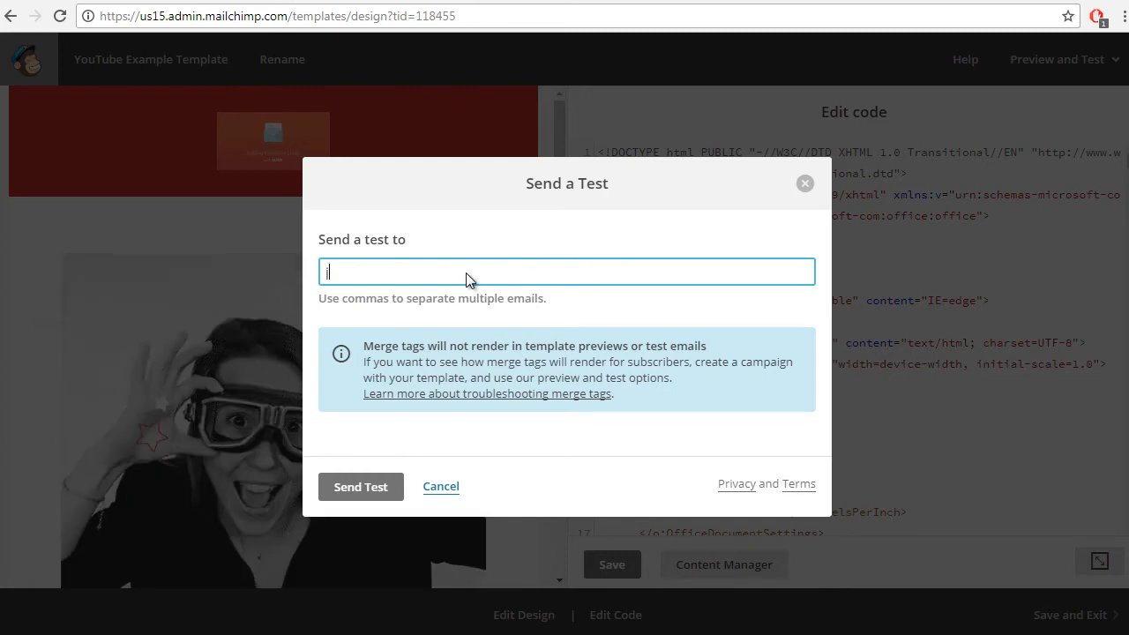
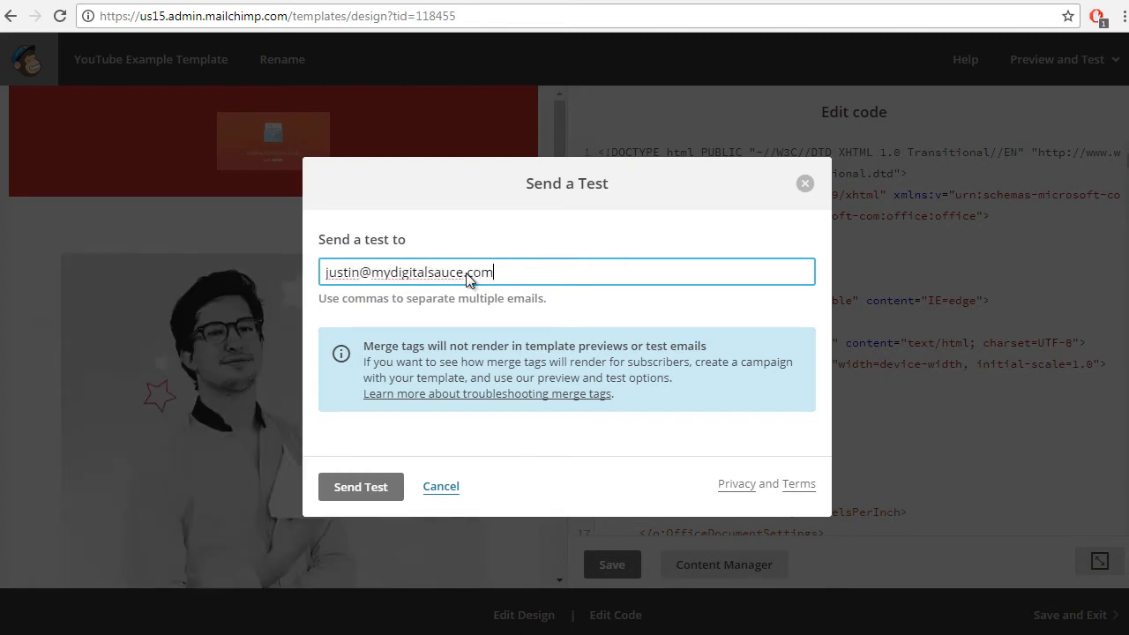
click(360, 487)
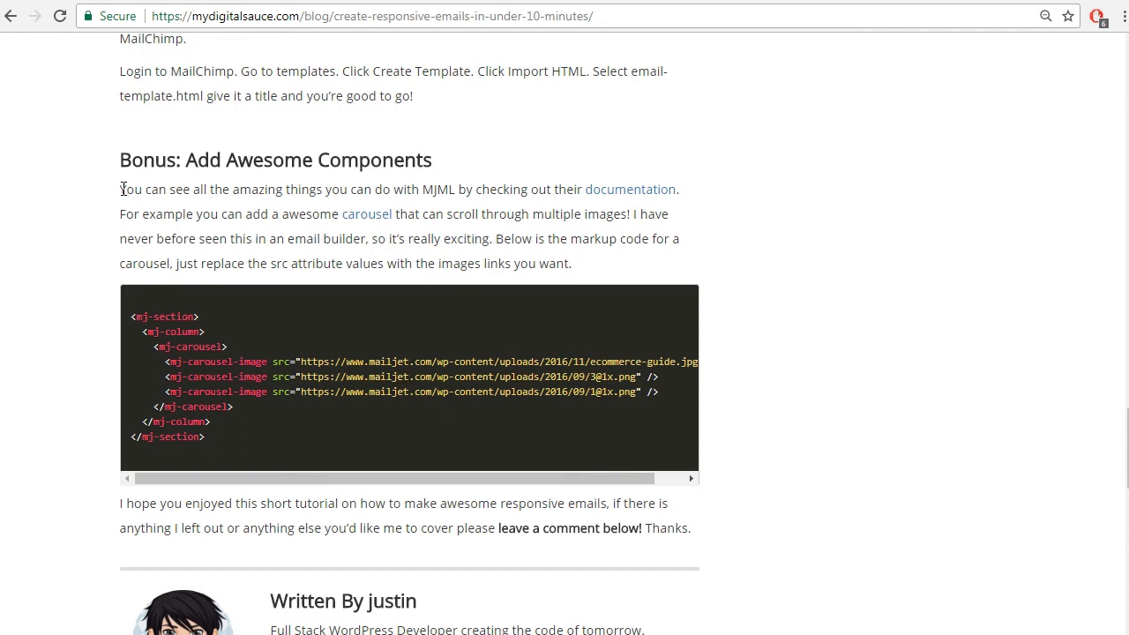
Reach the blog's carousel bonus section and follow its MJML documentation link
drag(120, 189, 371, 189)
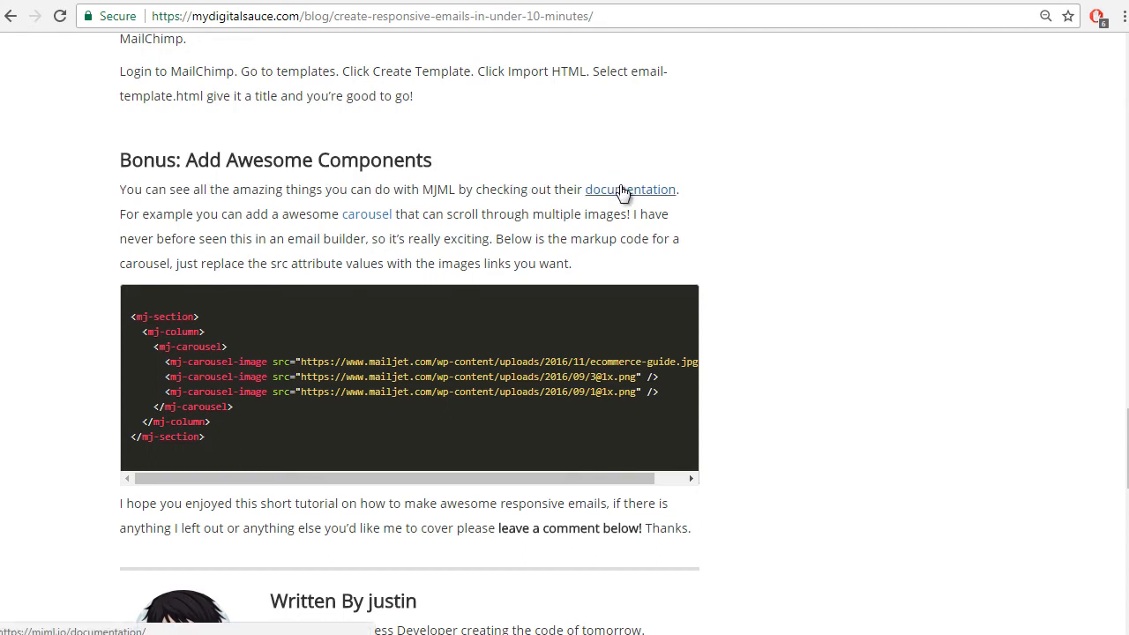
mouse_move(120, 229)
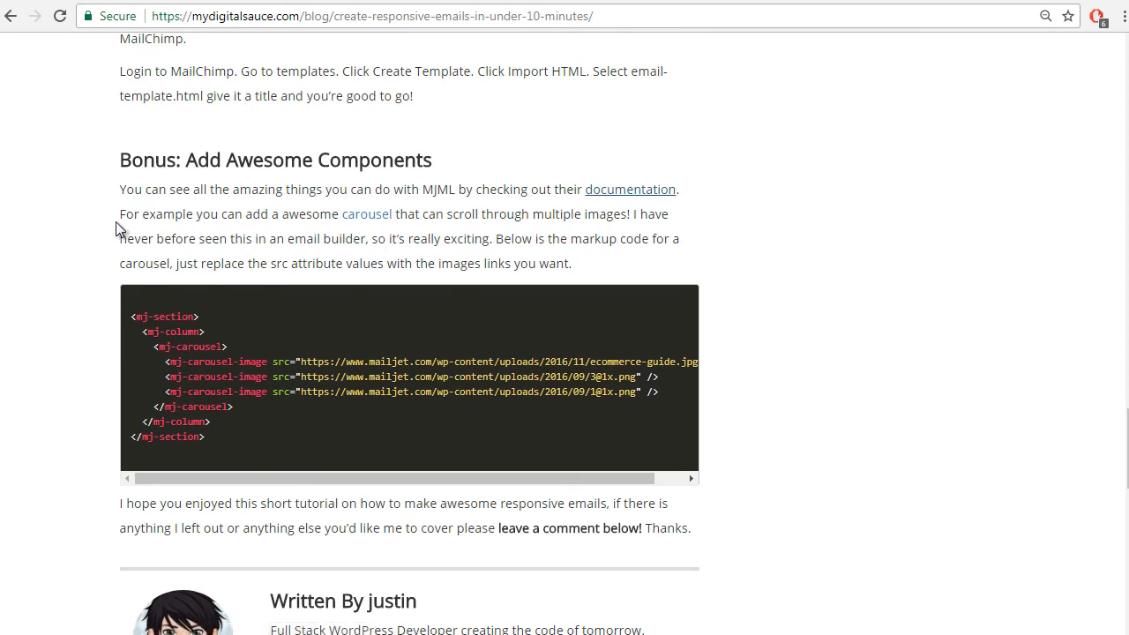
mouse_move(303, 213)
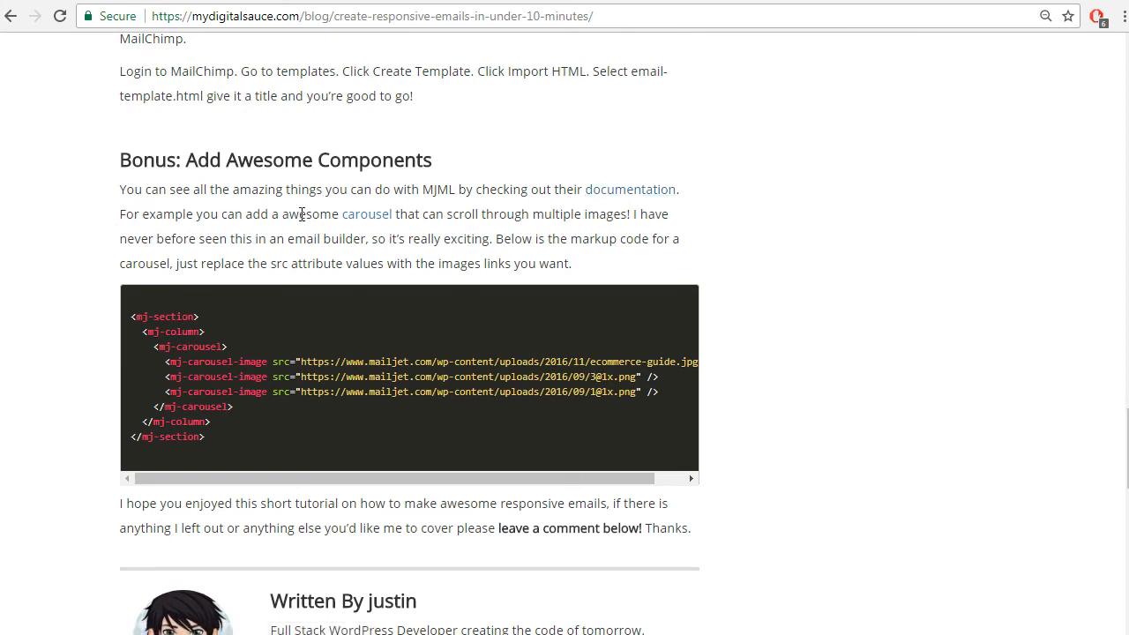
mouse_move(431, 209)
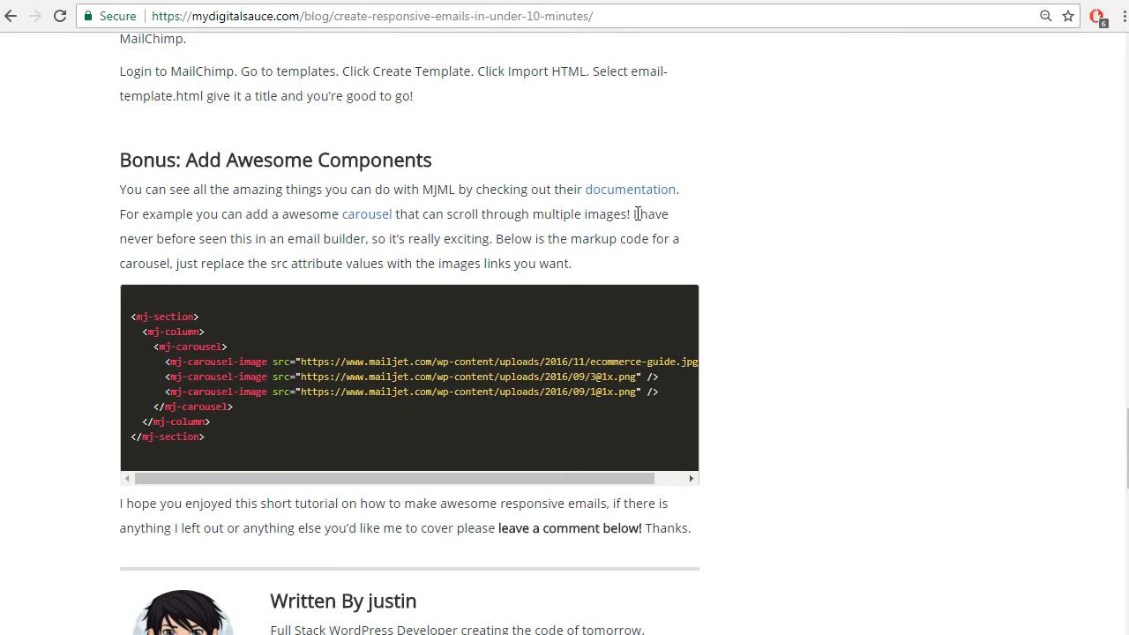
mouse_move(513, 145)
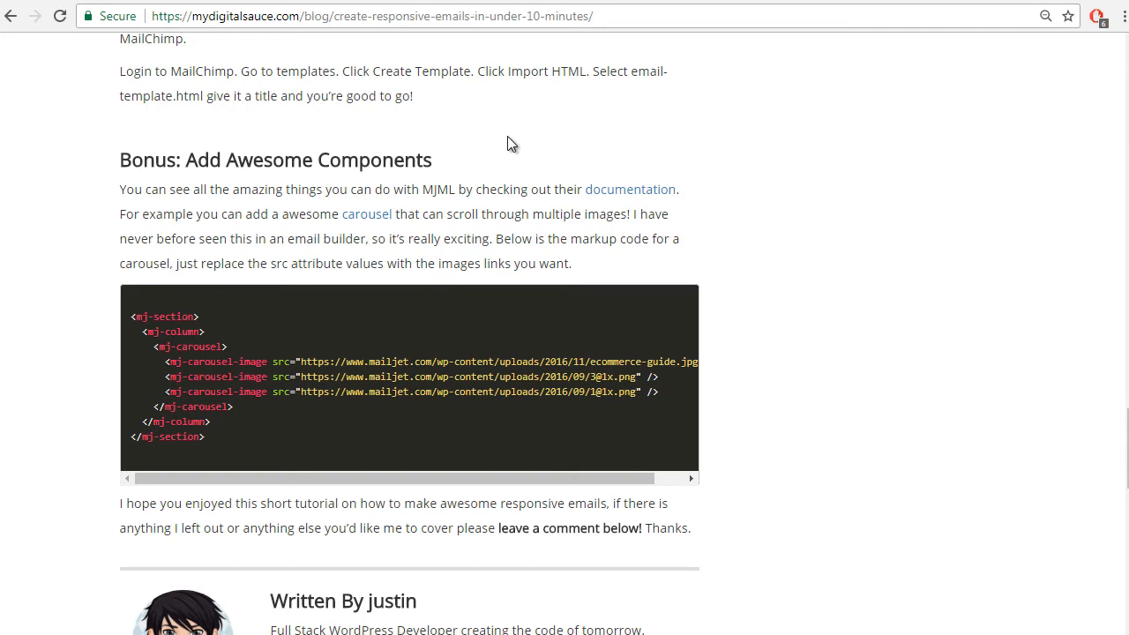
mouse_move(441, 208)
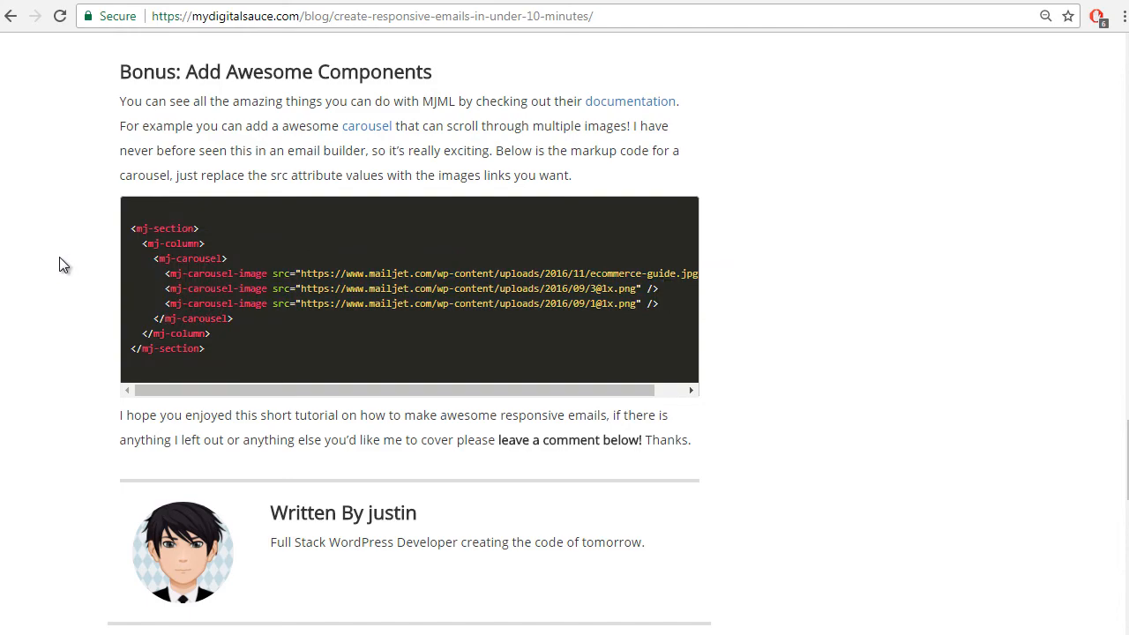
click(630, 101)
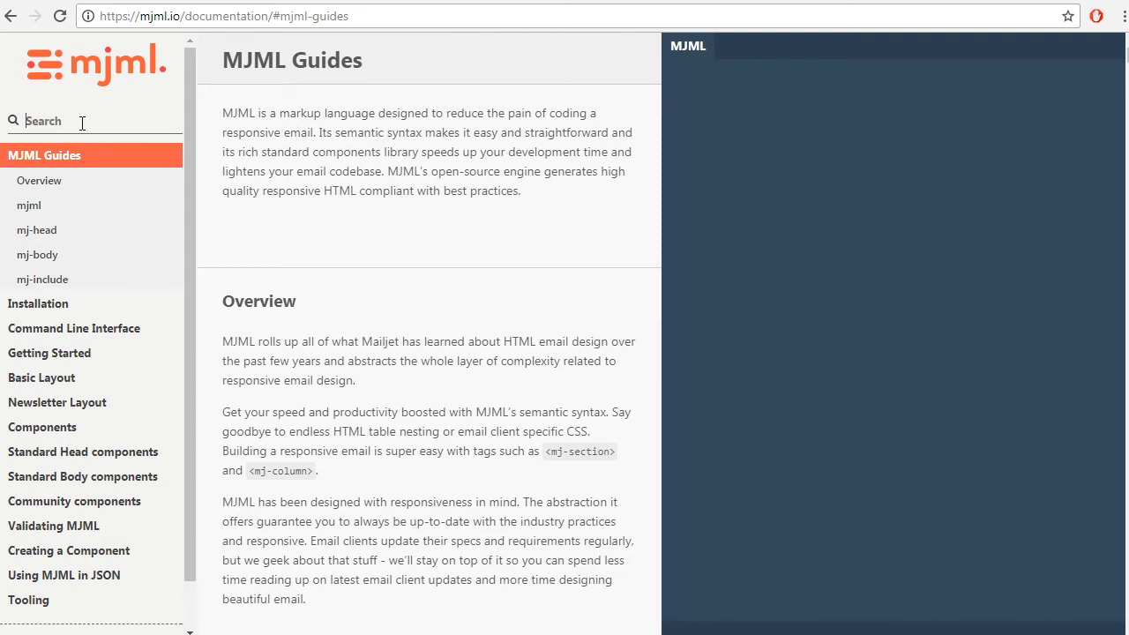
Look up 'mjml-image' in the docs, browse its attribute table, then move to mjml-text
text(mj-im)
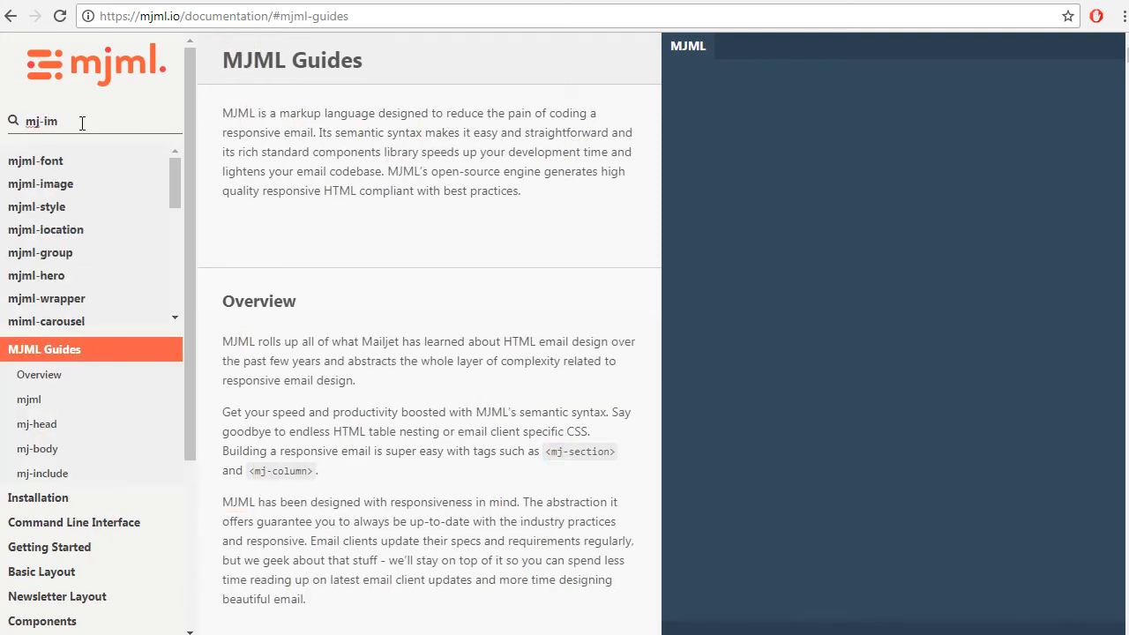
text(mjml-image)
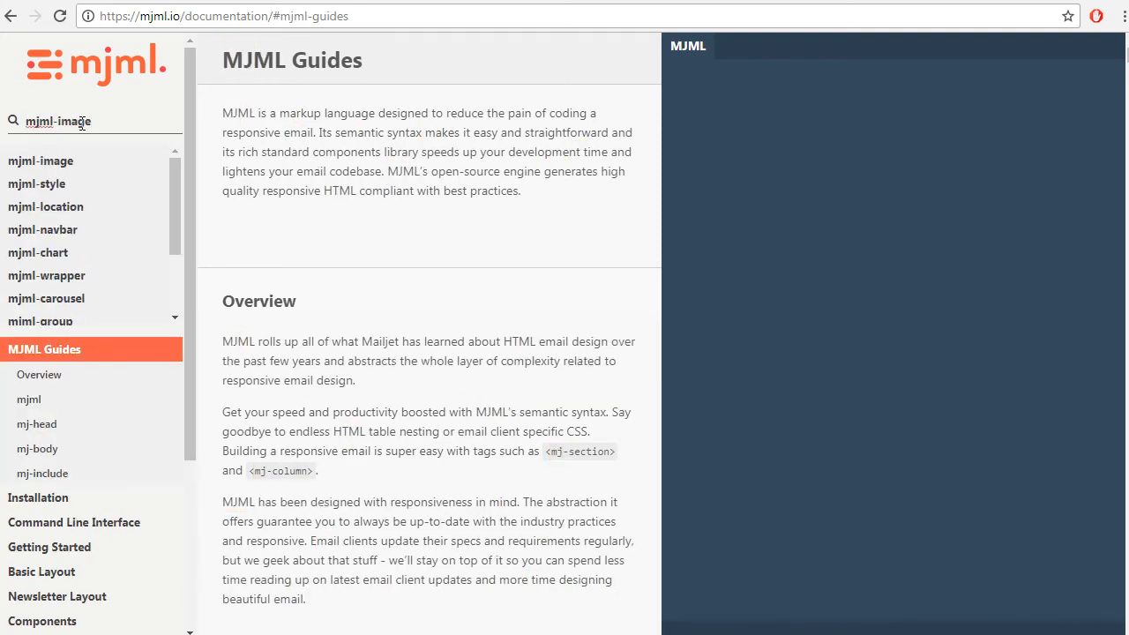
click(40, 160)
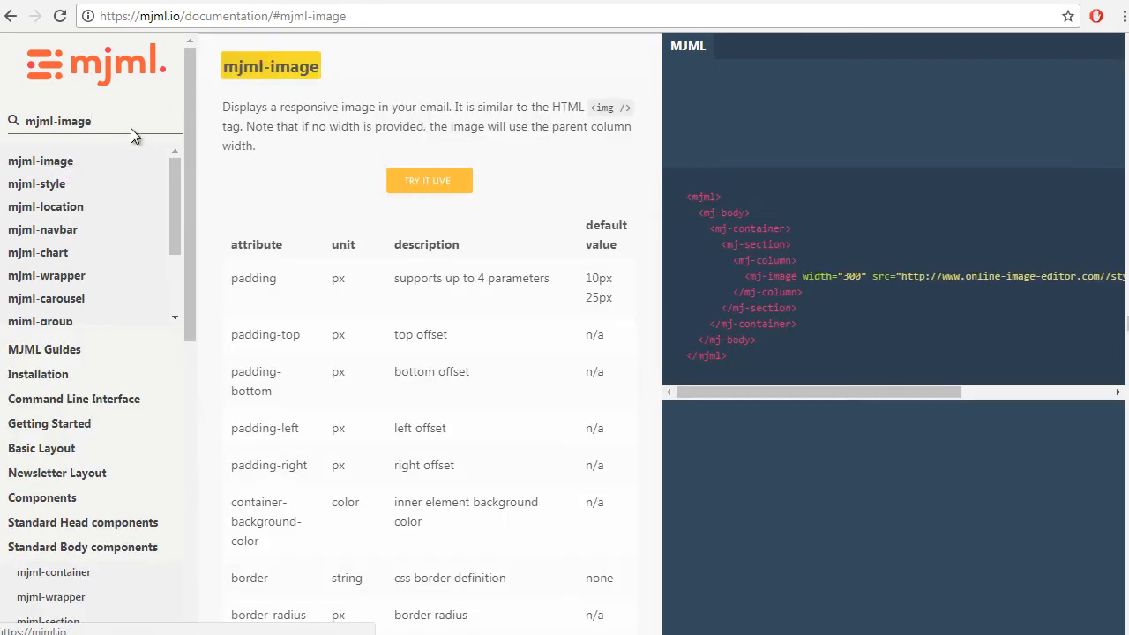
mouse_move(304, 260)
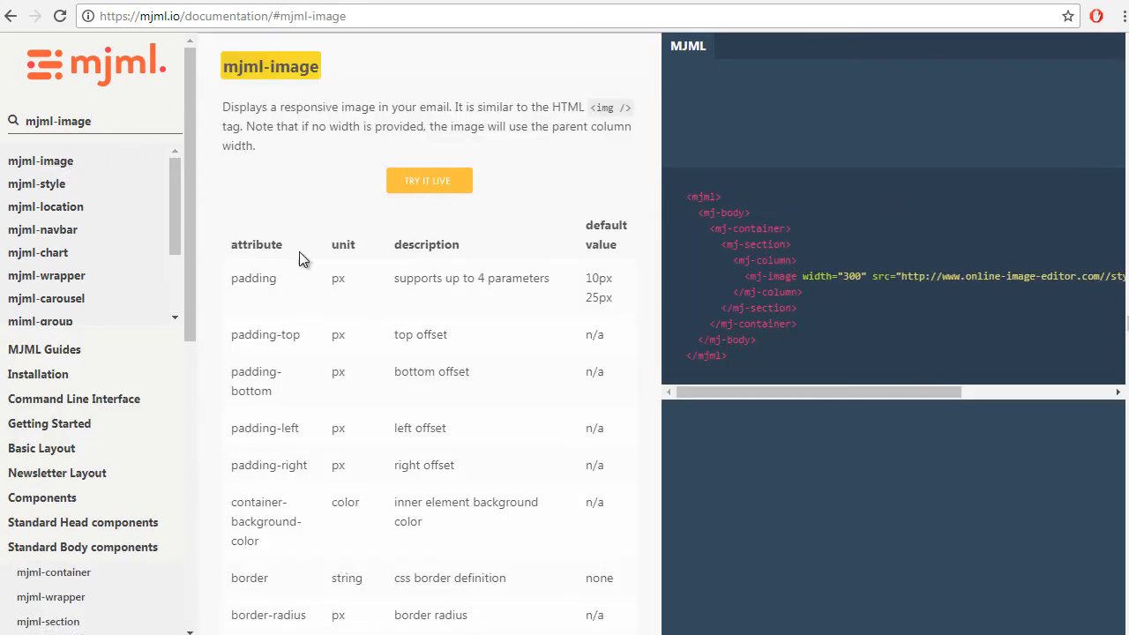
scroll(down, 3)
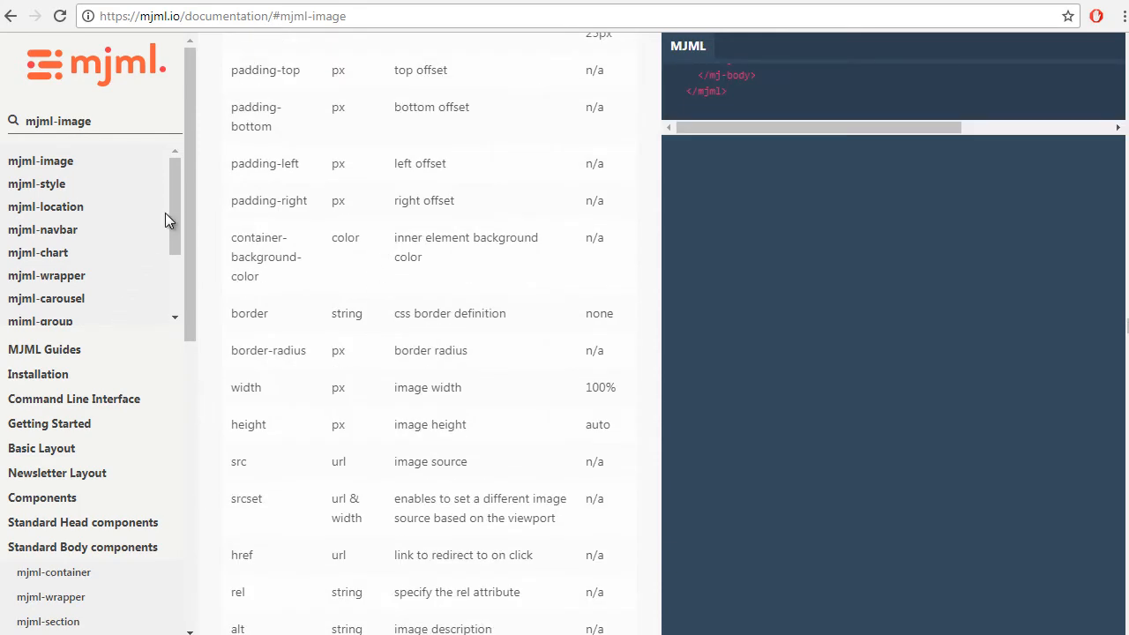
scroll(down, 3)
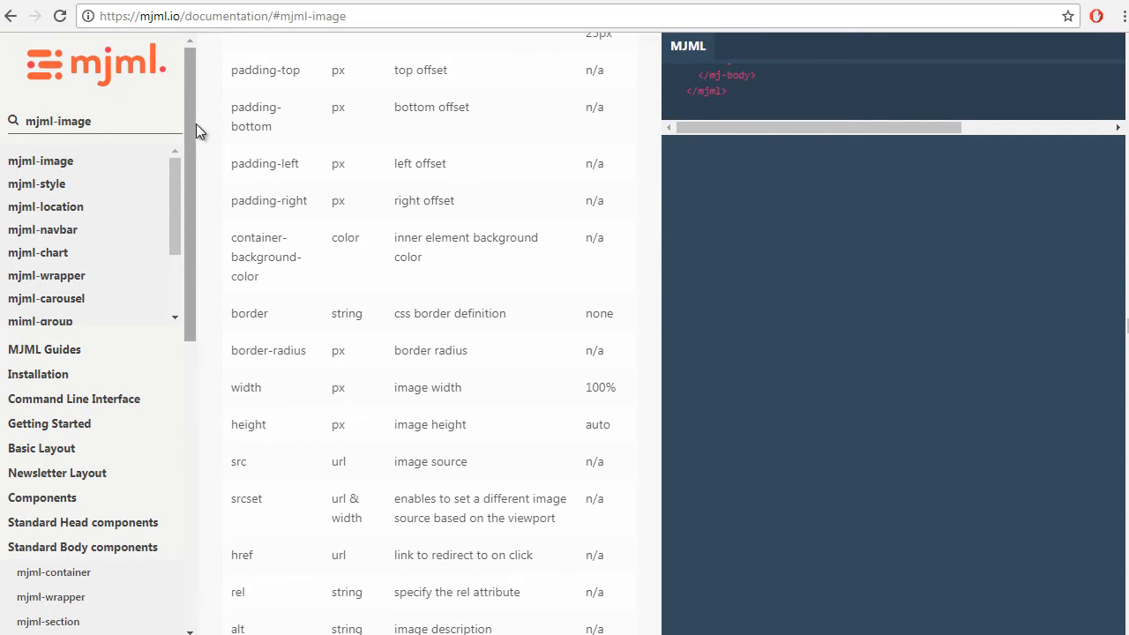
scroll(down, 3)
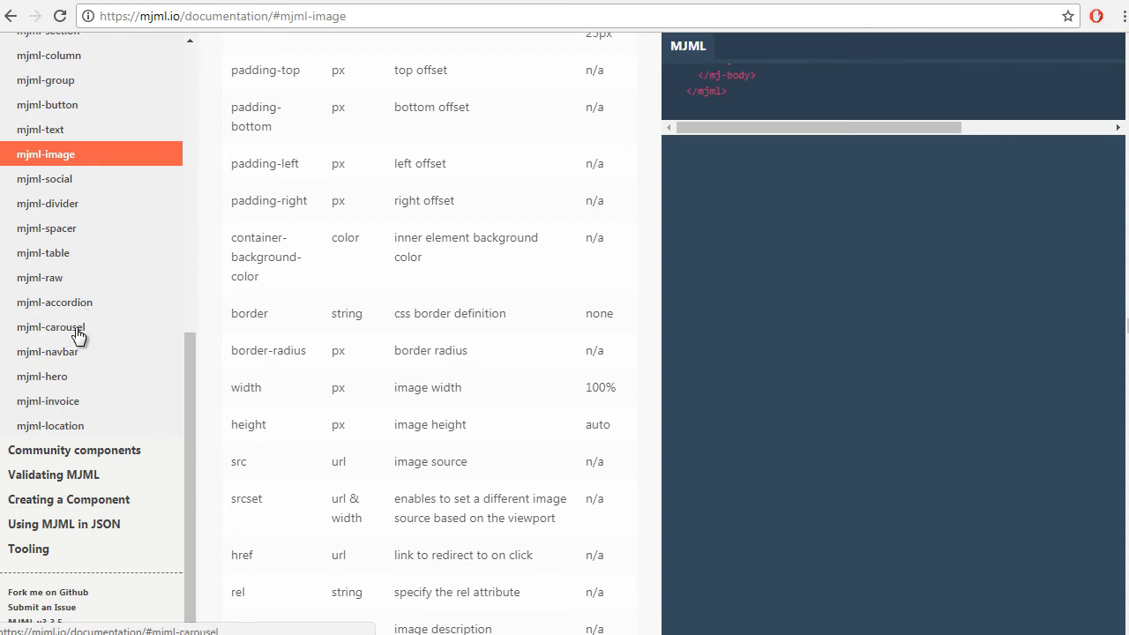
mouse_move(84, 407)
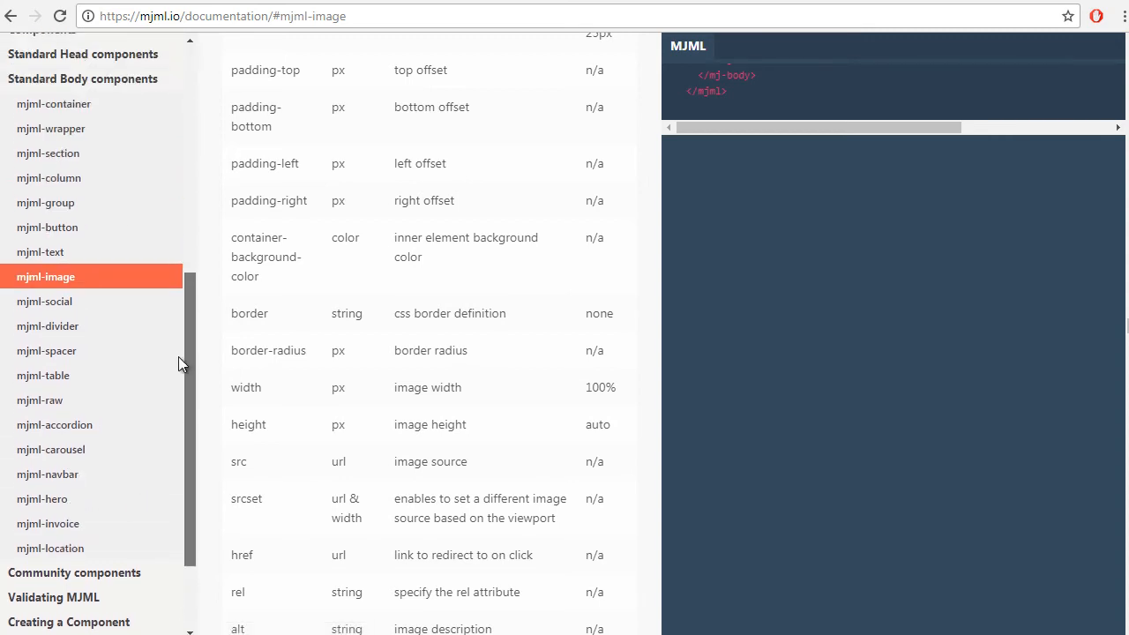
scroll(down, 3)
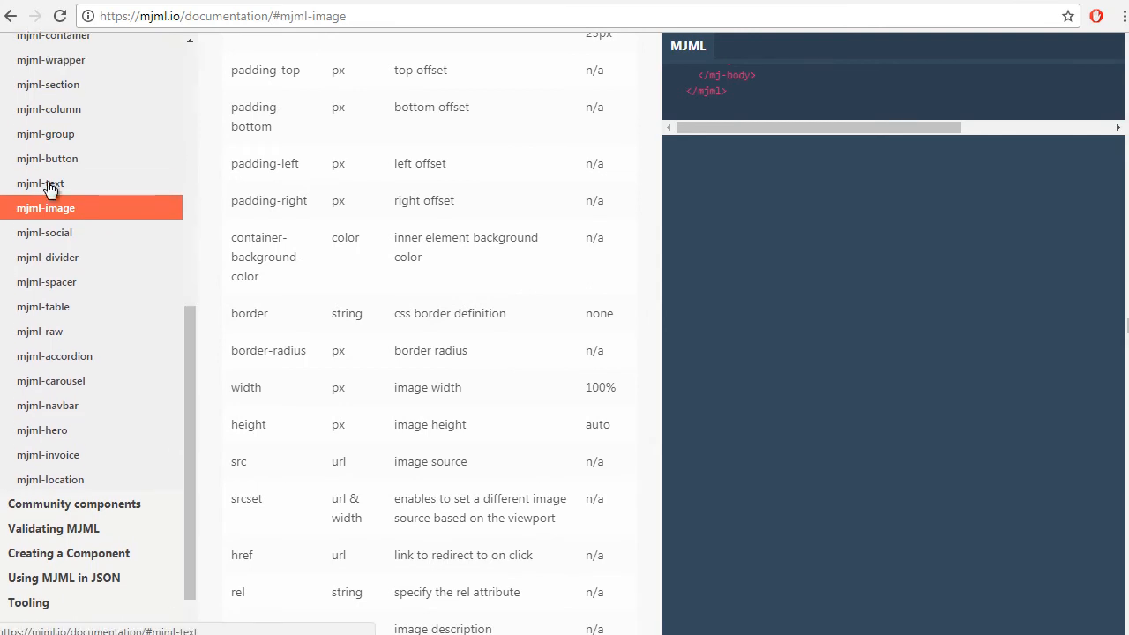
click(40, 181)
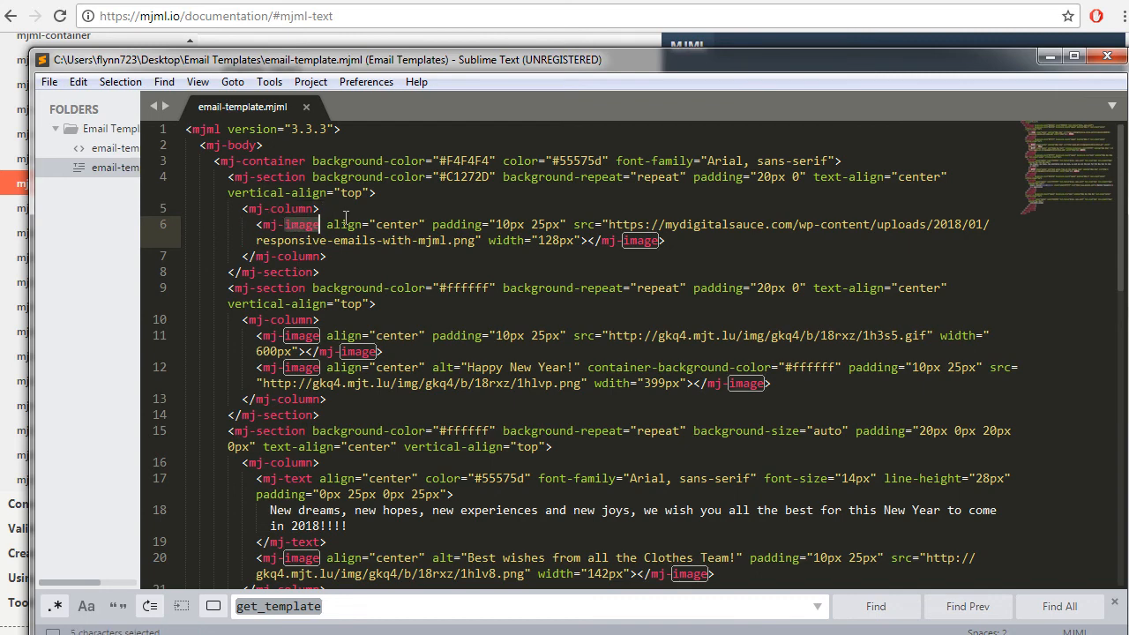
Wrap the 'New dreams…' greeting sentence in <p> and </p> tags
scroll(down, 3)
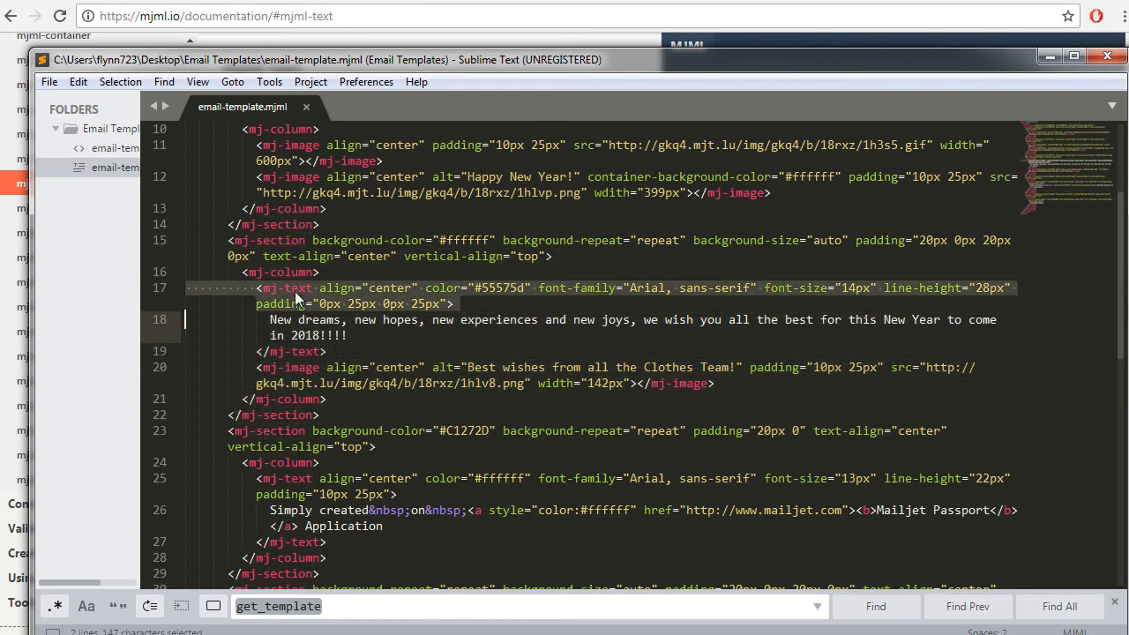
click(271, 319)
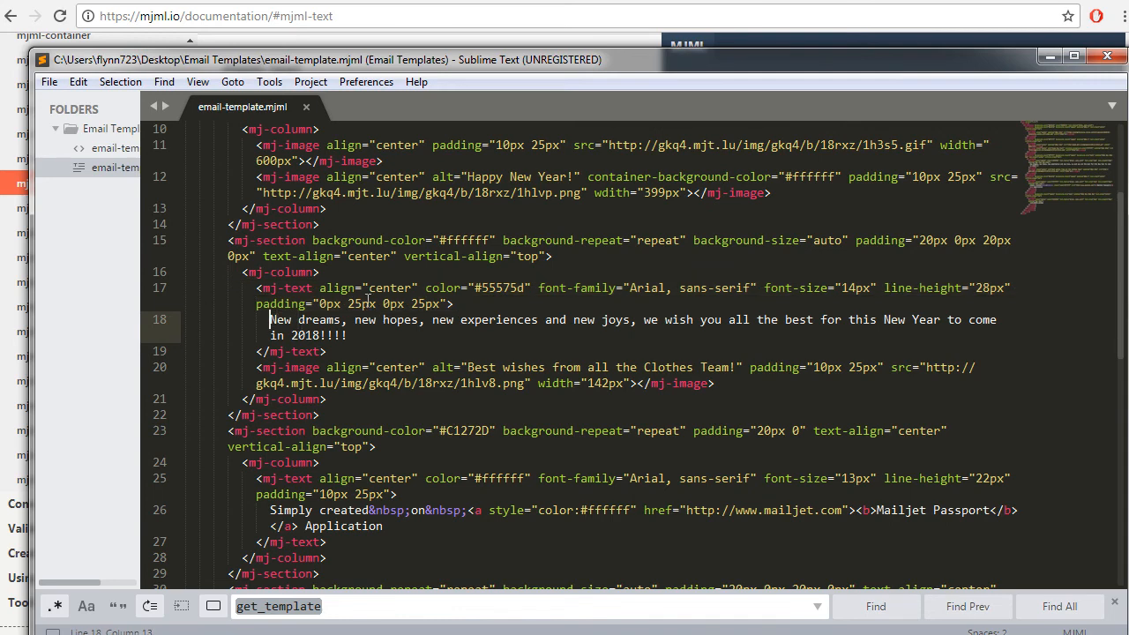
text(<p>)
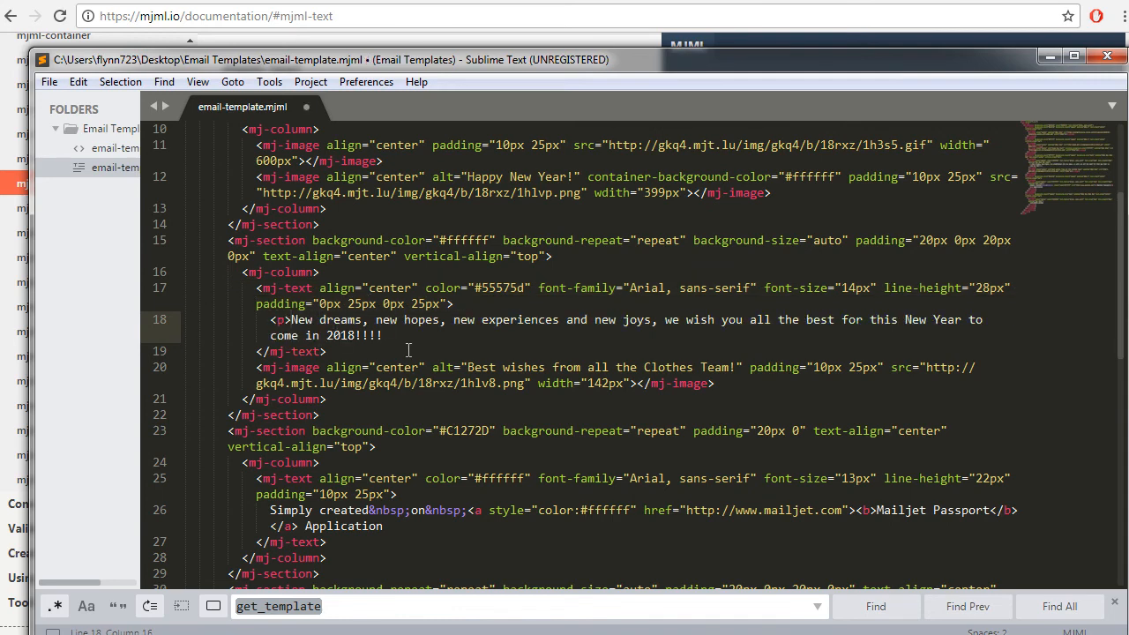
text(</p>)
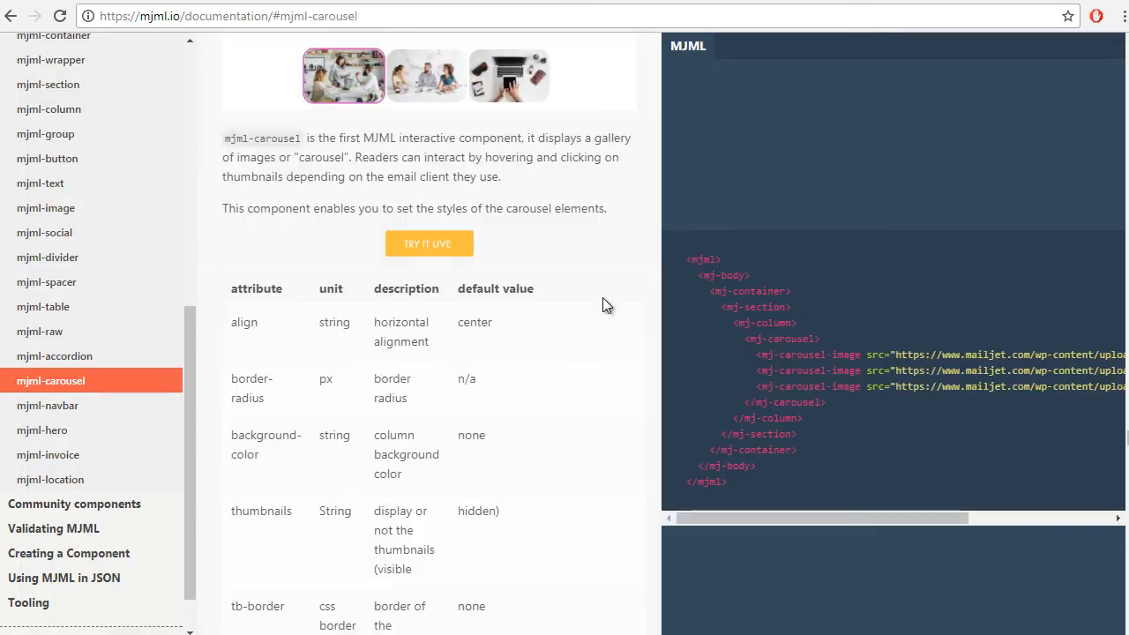
Copy the carousel example's mj-section block and switch back to the editor
scroll(down, 3)
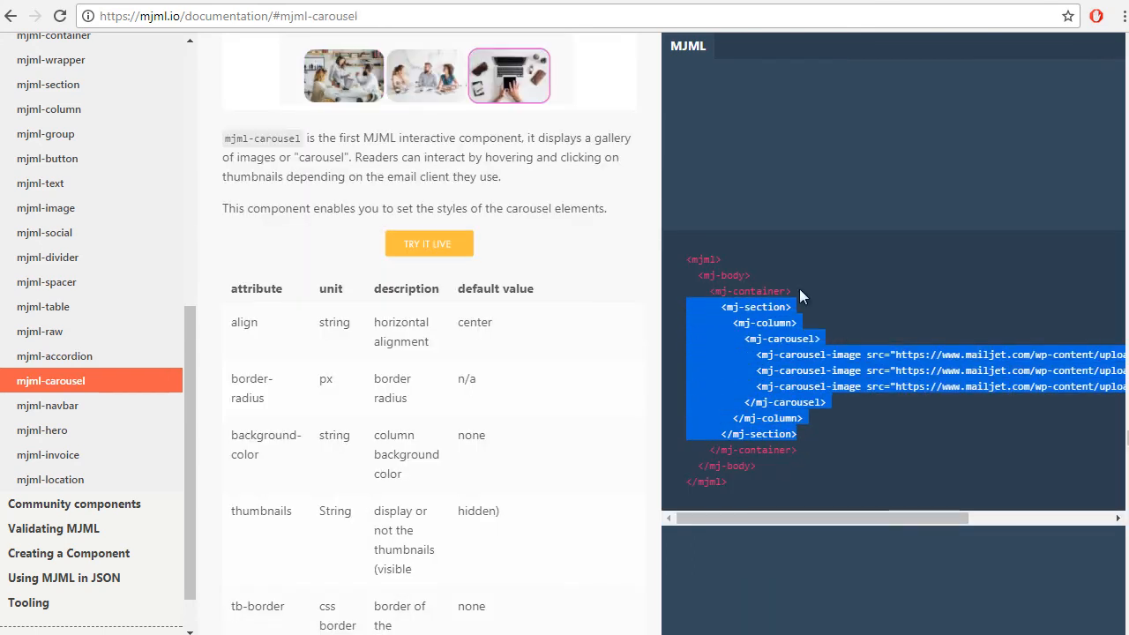
key(alt+tab)
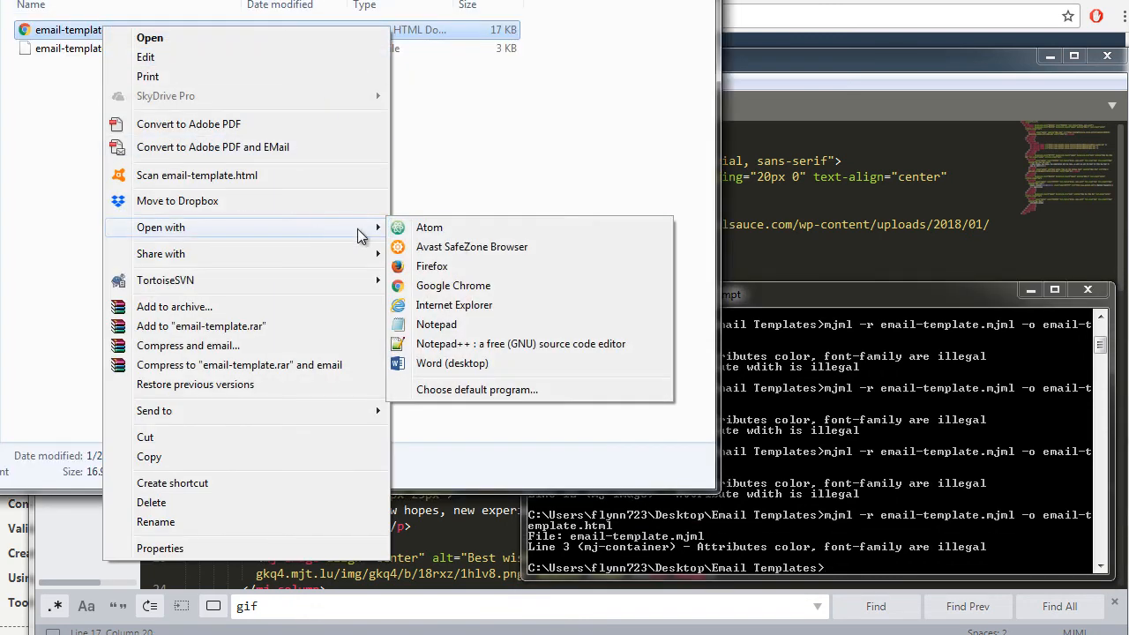
View the recompiled email-template.html with its carousel in Google Chrome
click(452, 286)
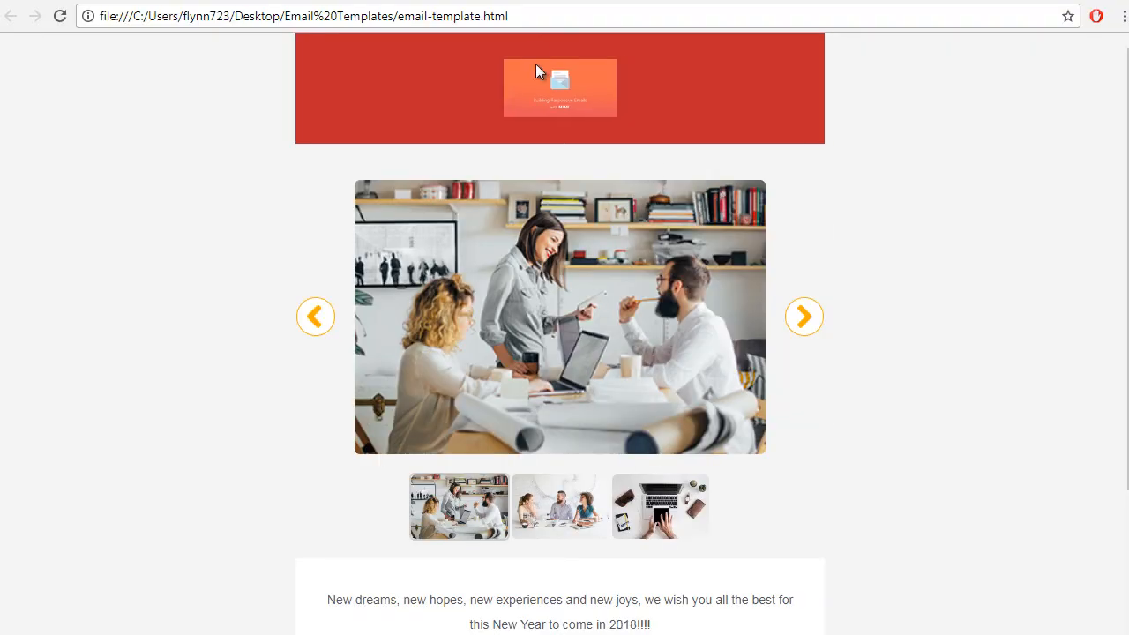
scroll(down, 3)
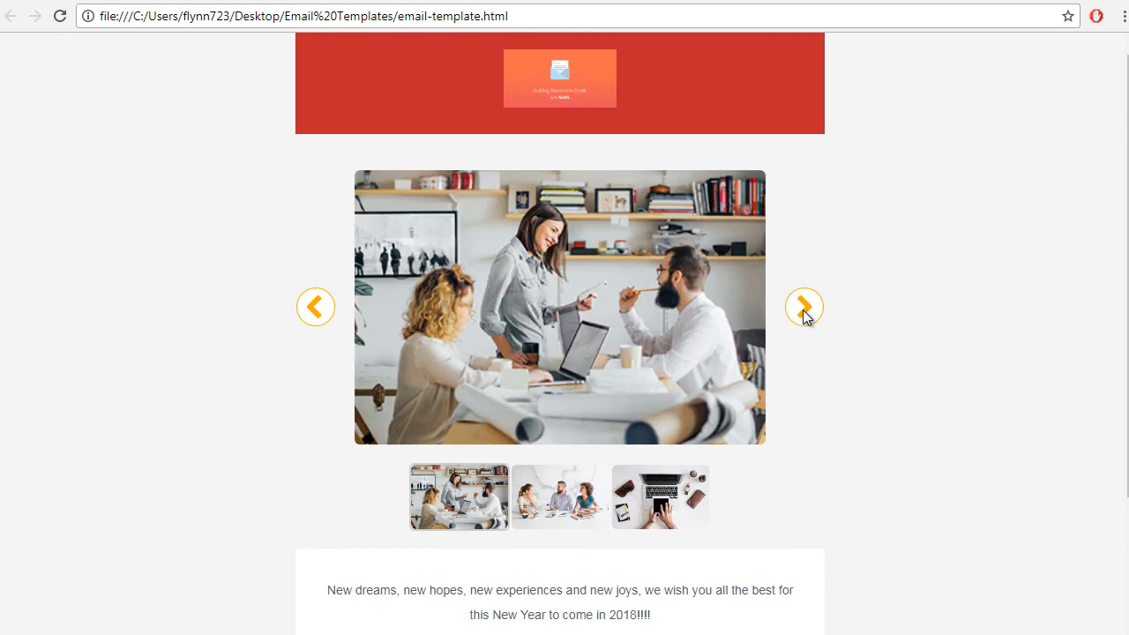
click(802, 307)
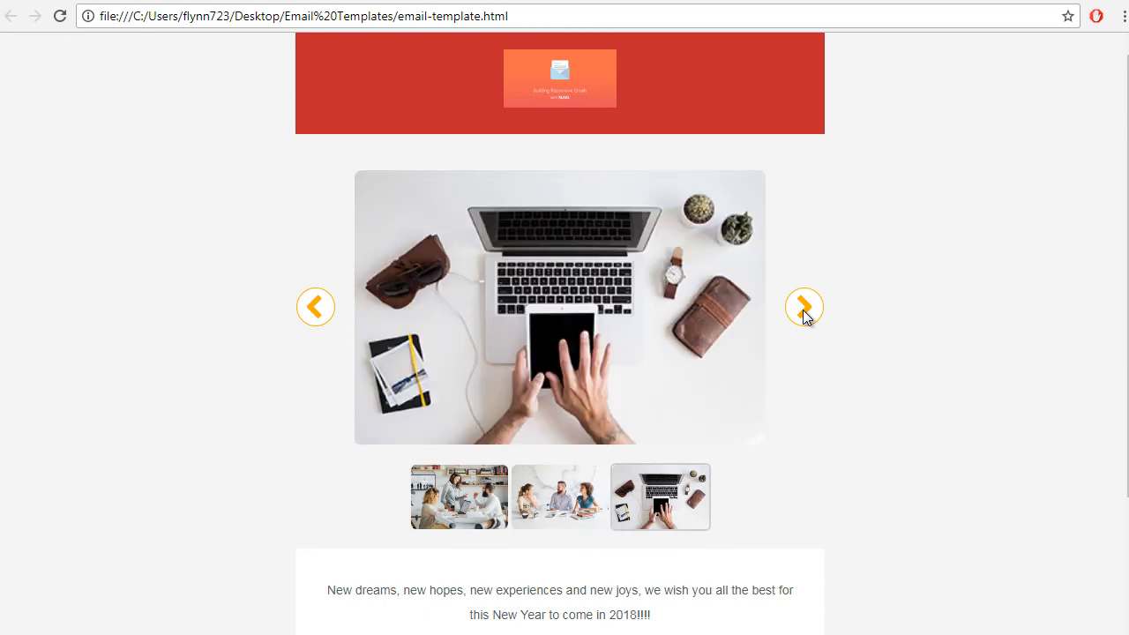
click(802, 307)
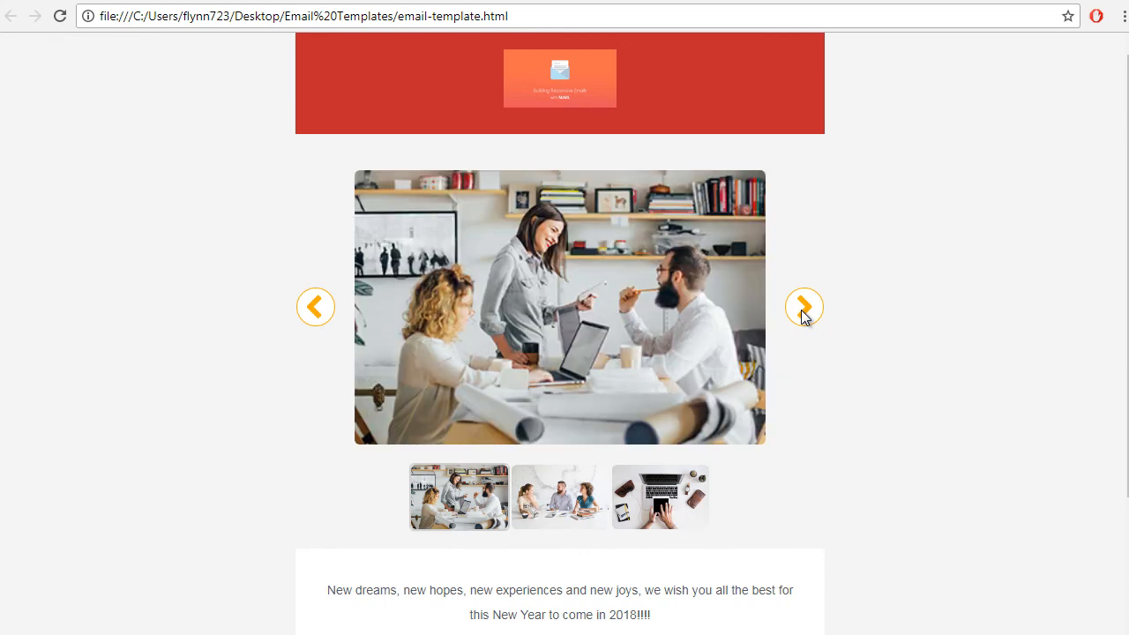